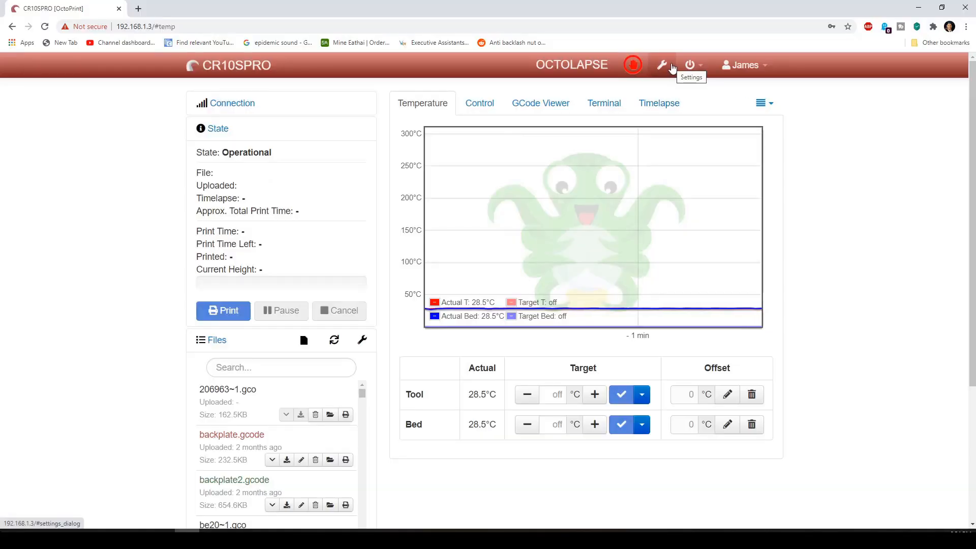
- From Settings, reach the Plugin Manager and its Get More repository installer
left_click(662, 65)
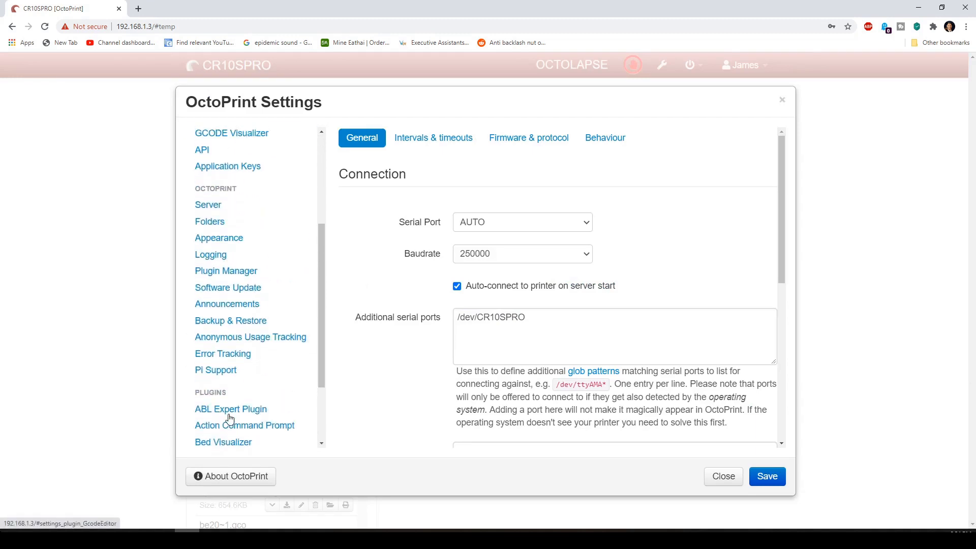
scroll("down", 3)
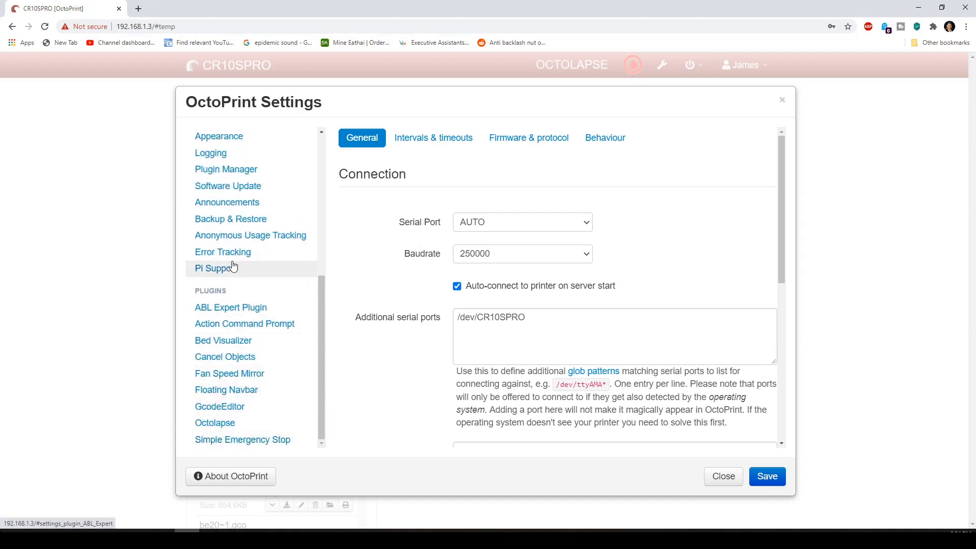
left_click(226, 168)
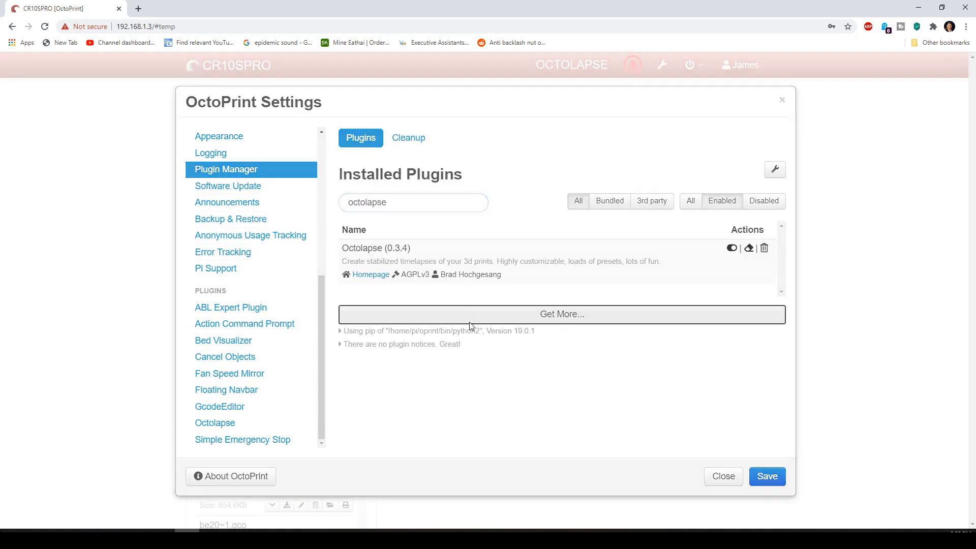
left_click(561, 314)
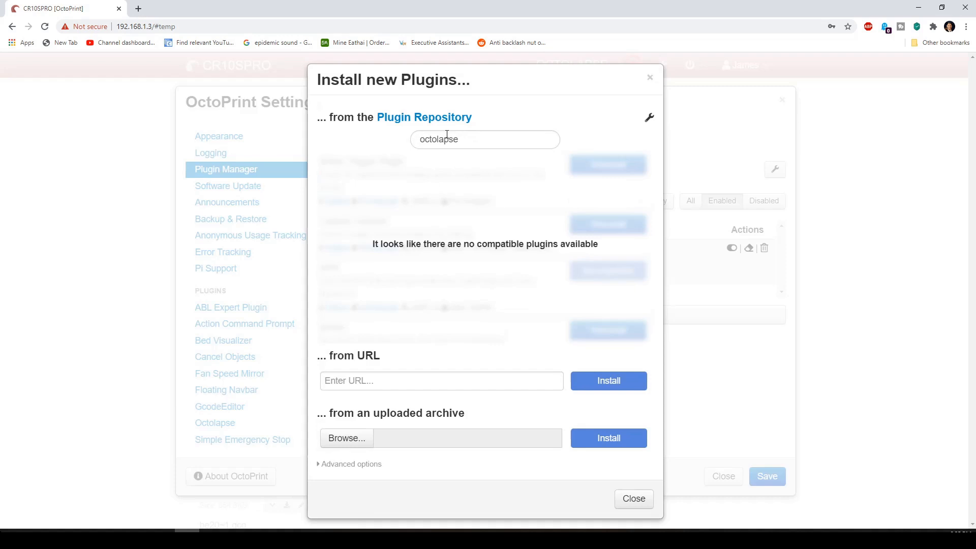
mouse_move(540, 129)
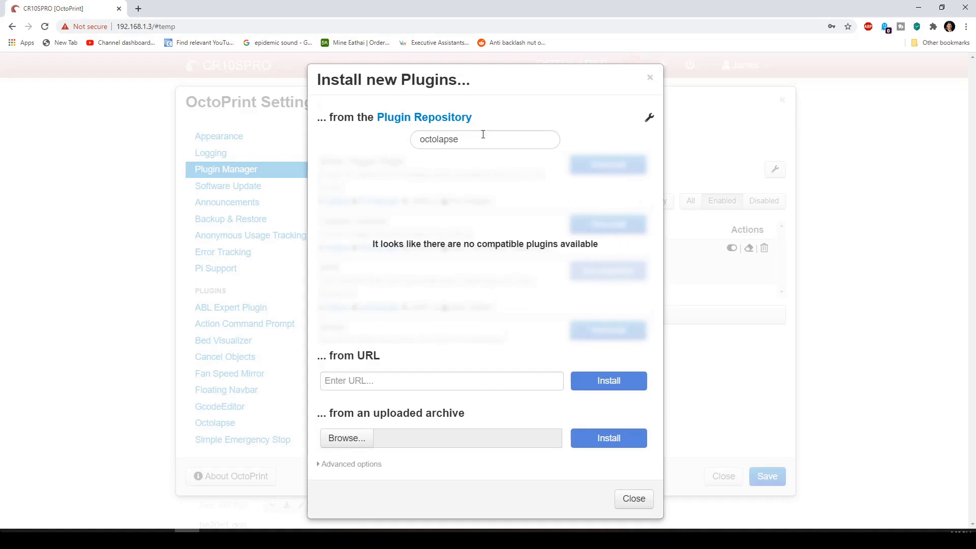
- Search the repository for 'octo', leave the installer and view Octolapse's Printer profiles
type("octo")
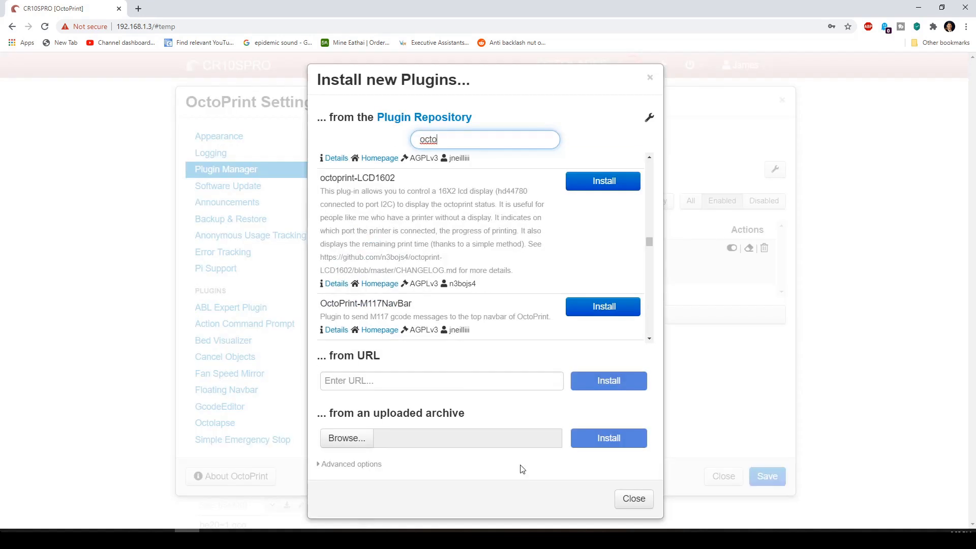
left_click(633, 498)
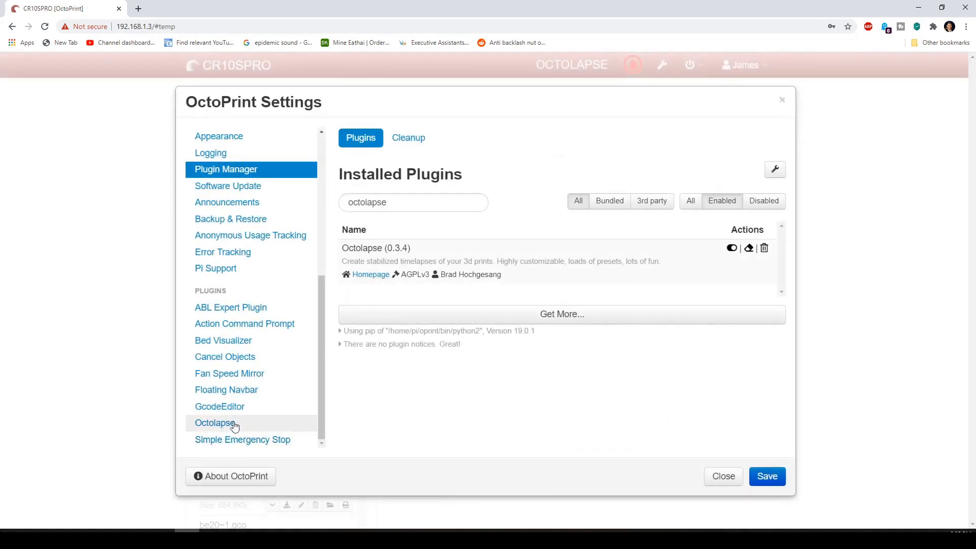
left_click(216, 423)
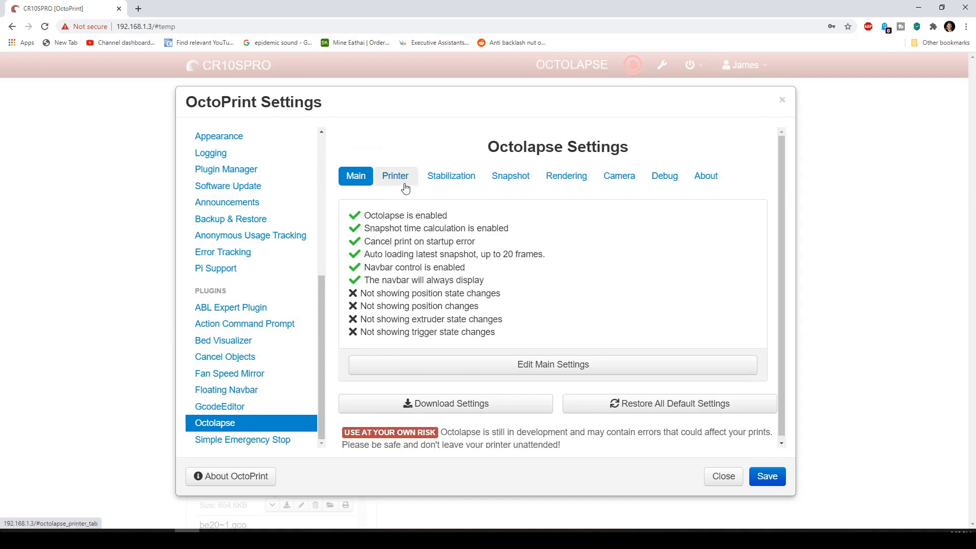
left_click(395, 176)
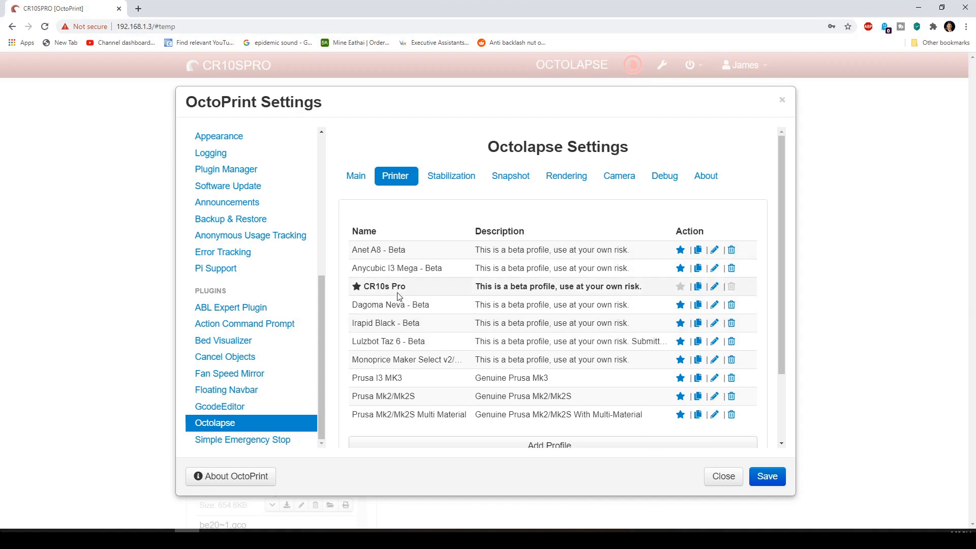
scroll("down", 3)
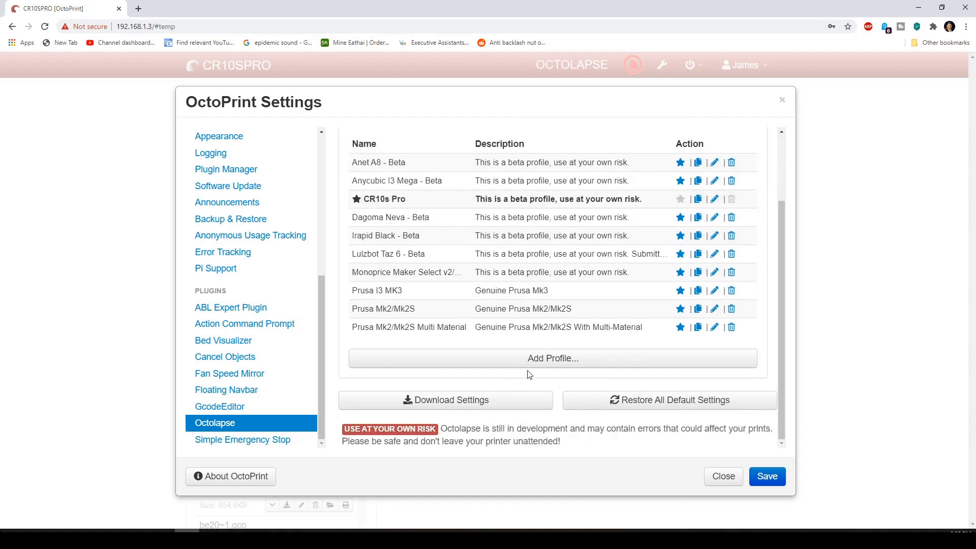
- Add a new printer profile named 'cr10s pro' and bring up the Slicer Type choices
left_click(552, 358)
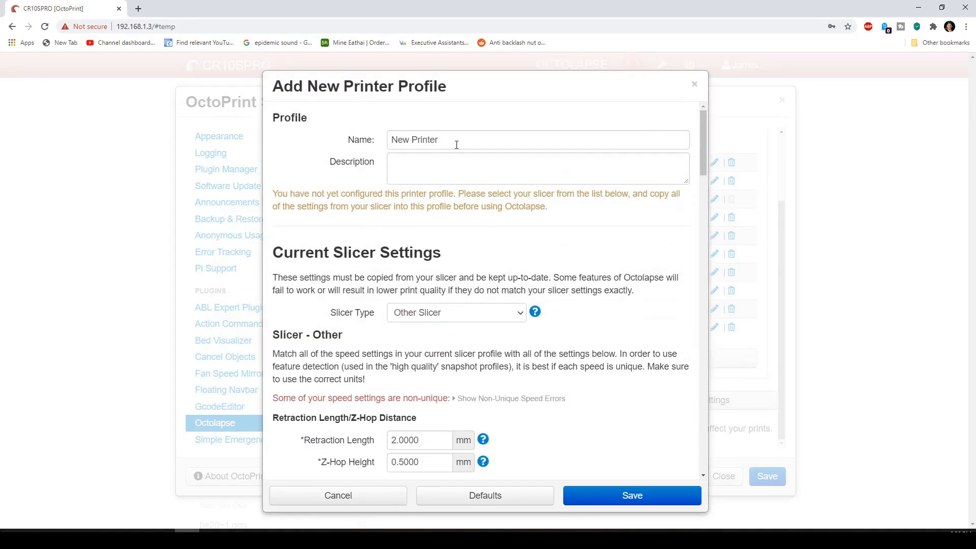
type("tes")
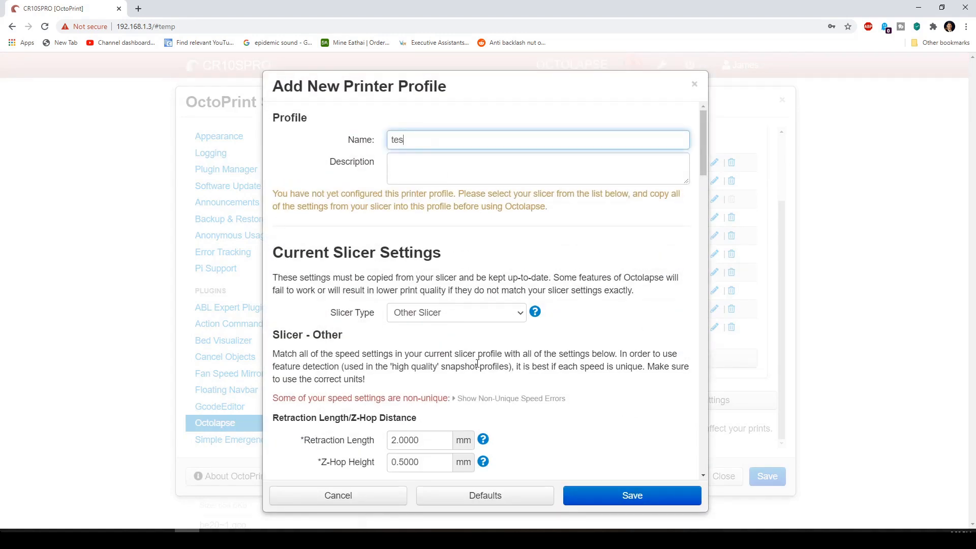
type("cr10s pro")
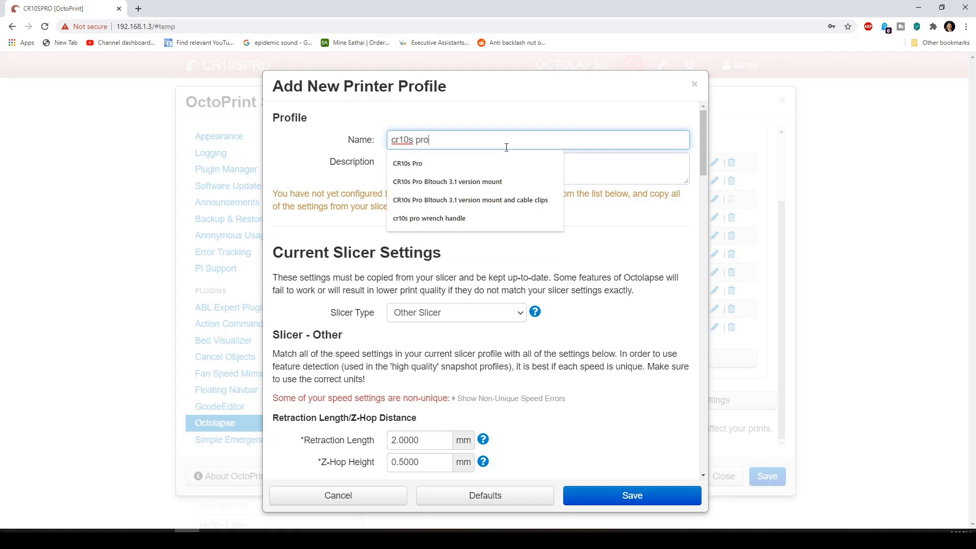
left_click(537, 168)
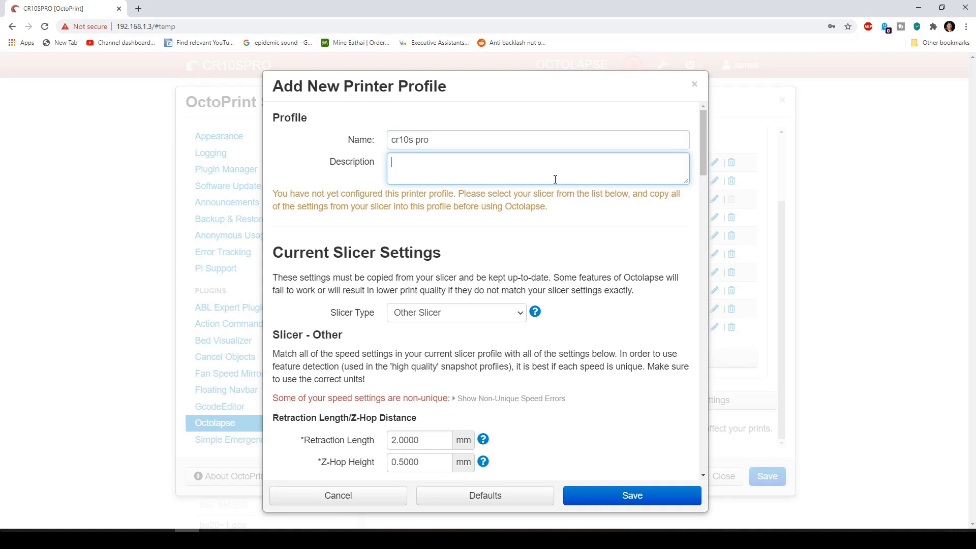
left_click(456, 312)
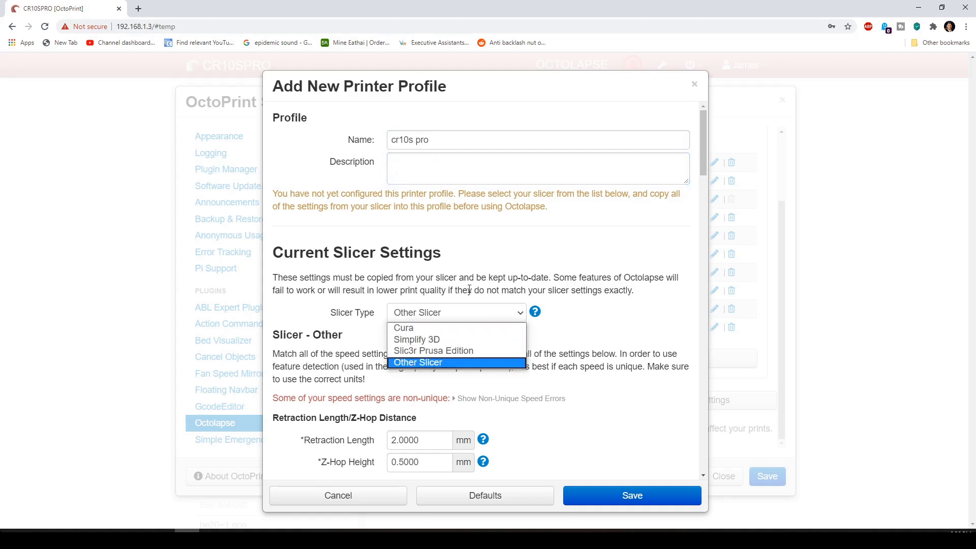
mouse_move(404, 329)
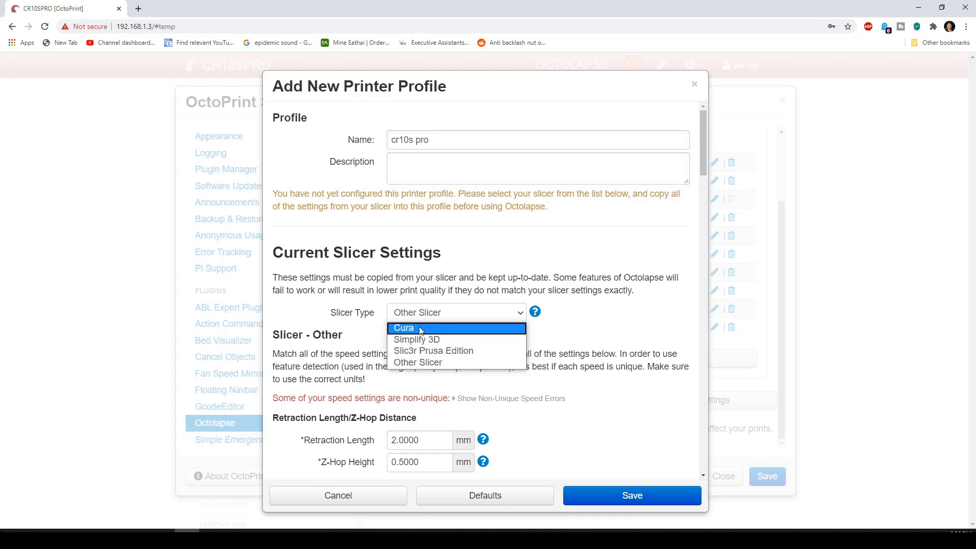
mouse_move(403, 351)
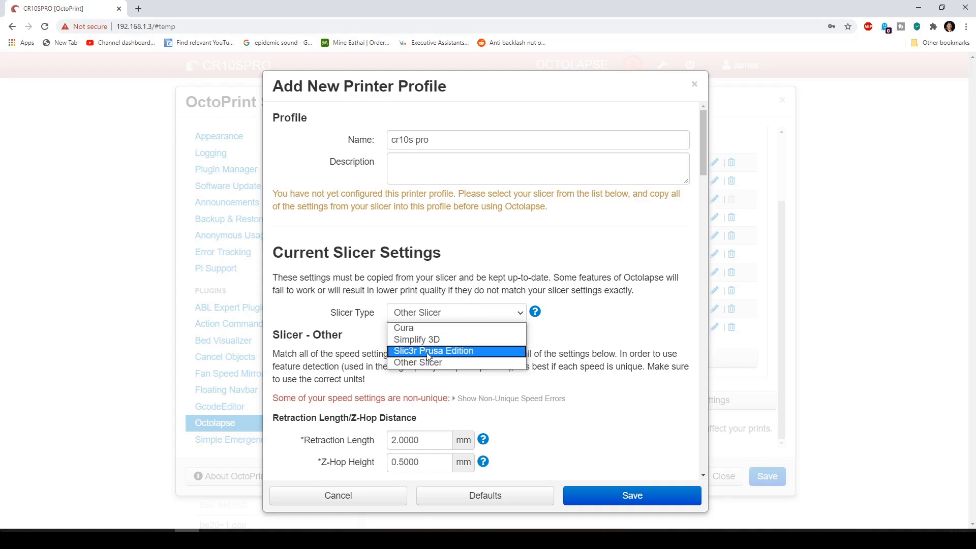
mouse_move(404, 328)
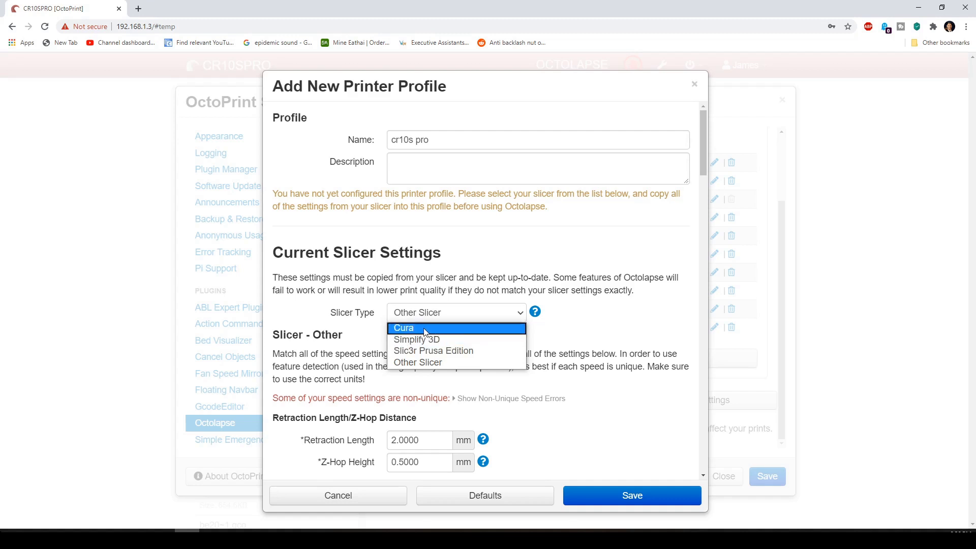
- Choose Cura, then look up retraction (distance 6, speeds 50) and speed settings in Cura
left_click(404, 328)
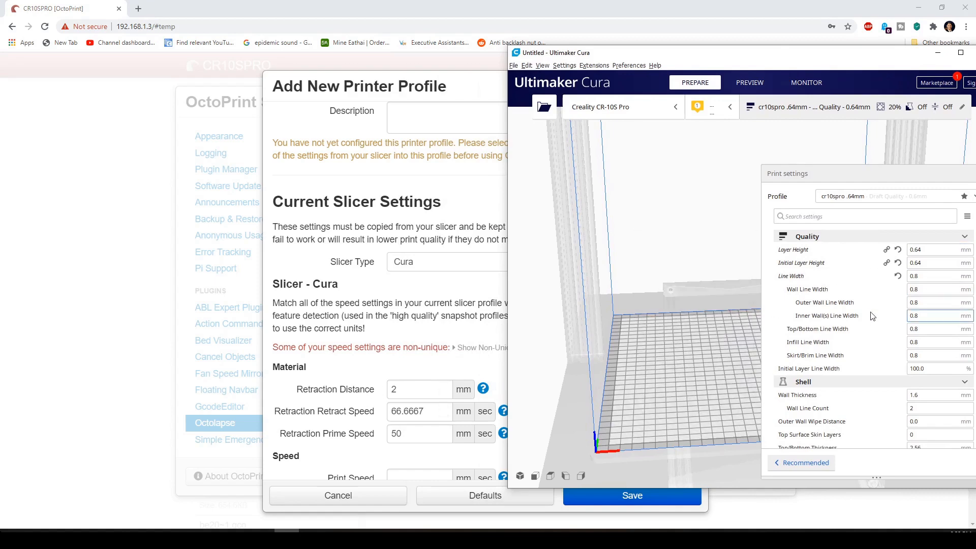
left_click(417, 390)
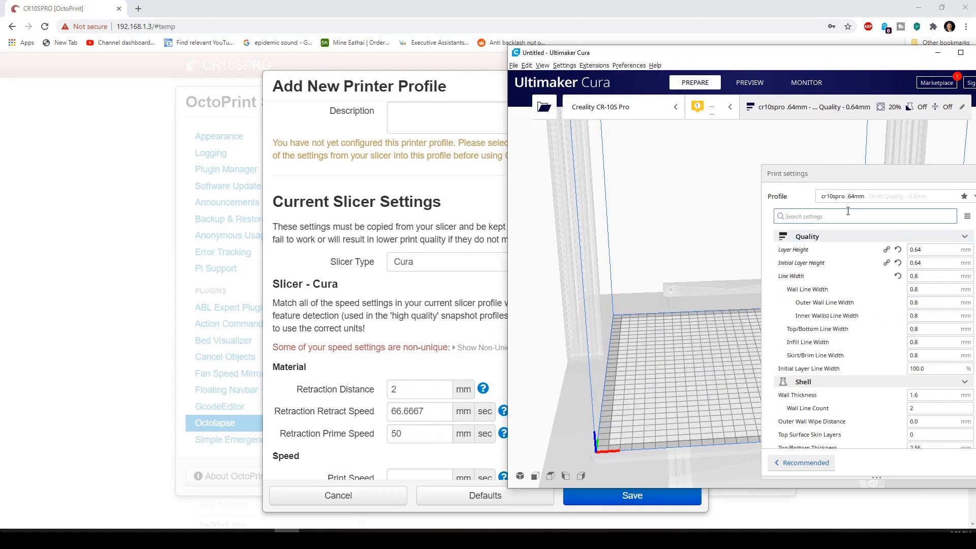
type("tr")
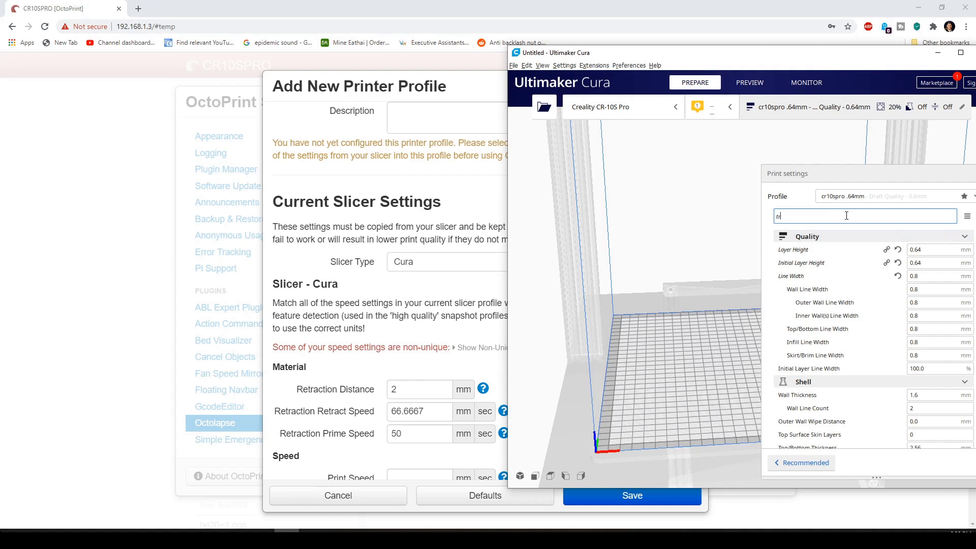
type("retraction")
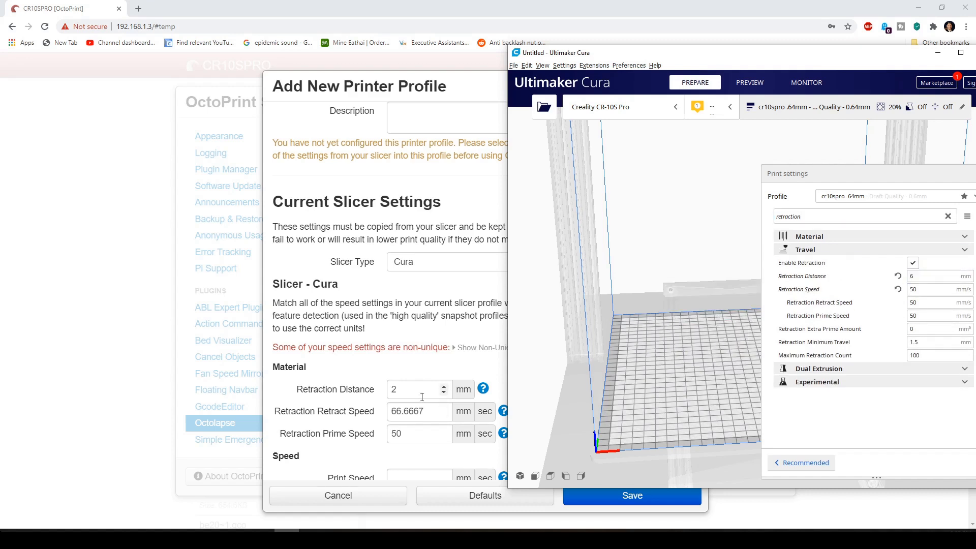
type("6")
type("50")
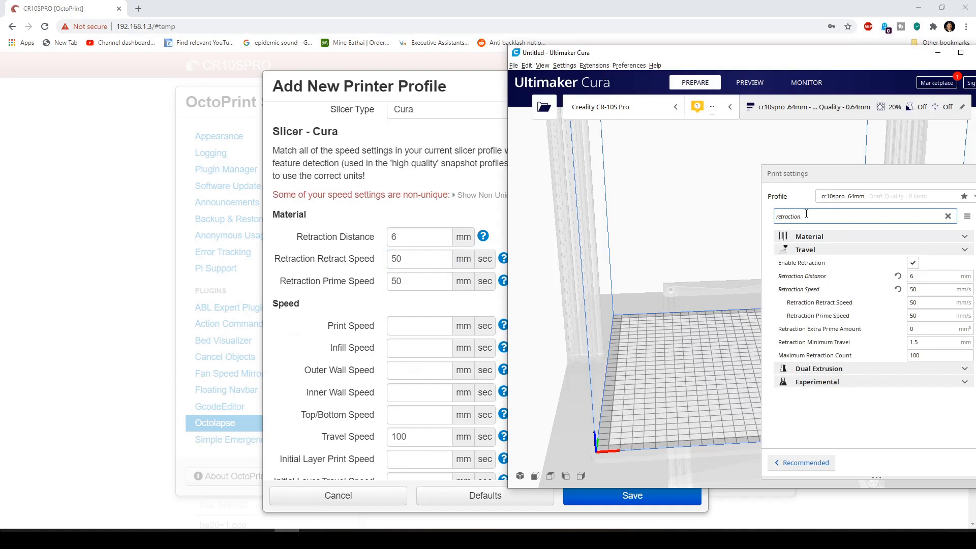
type("speed")
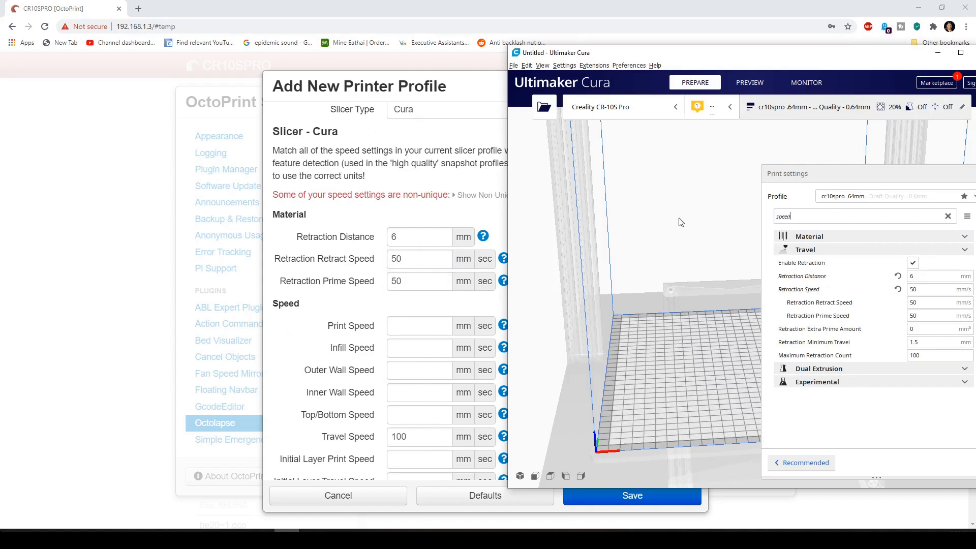
left_click(806, 262)
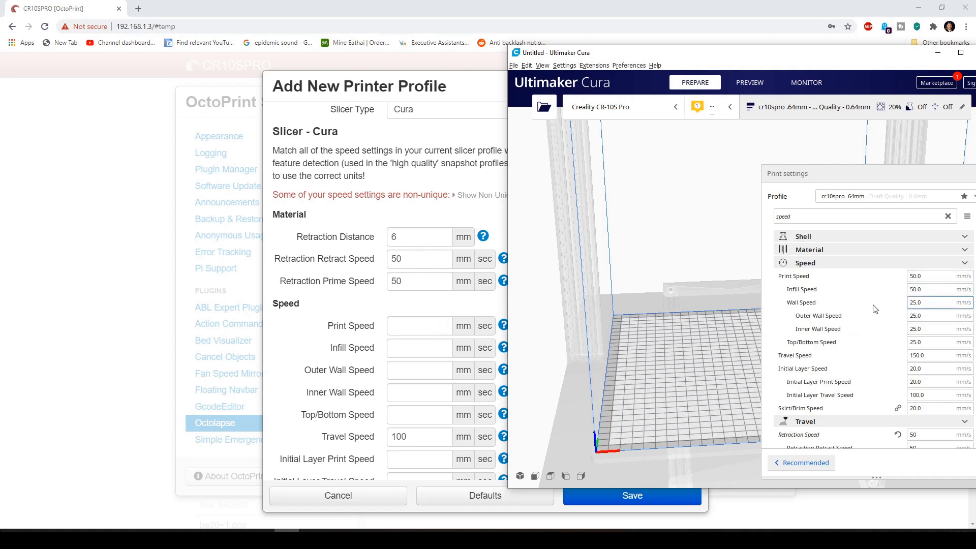
- Enter top/bottom speed 25 and travel speed 150 in the profile's Speed fields
left_click(418, 325)
type("50")
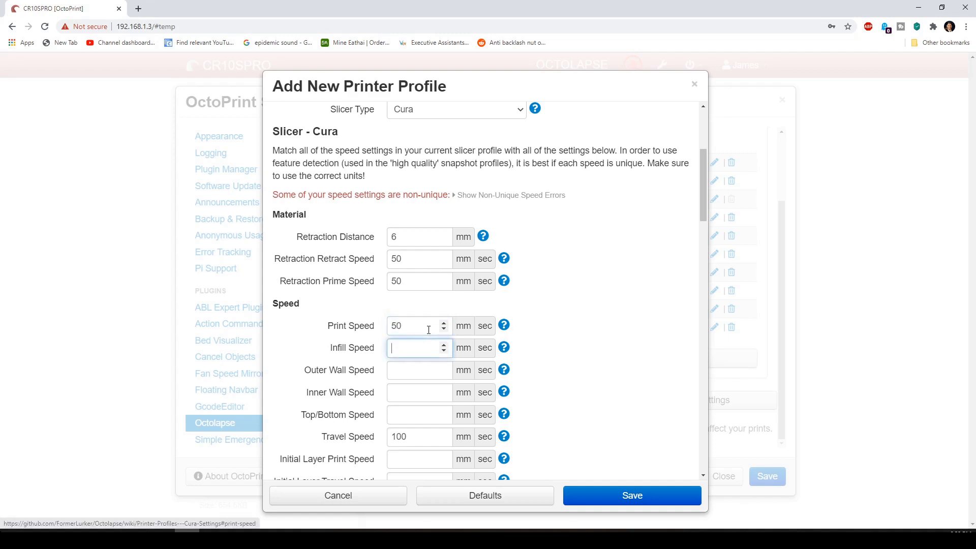
type("25")
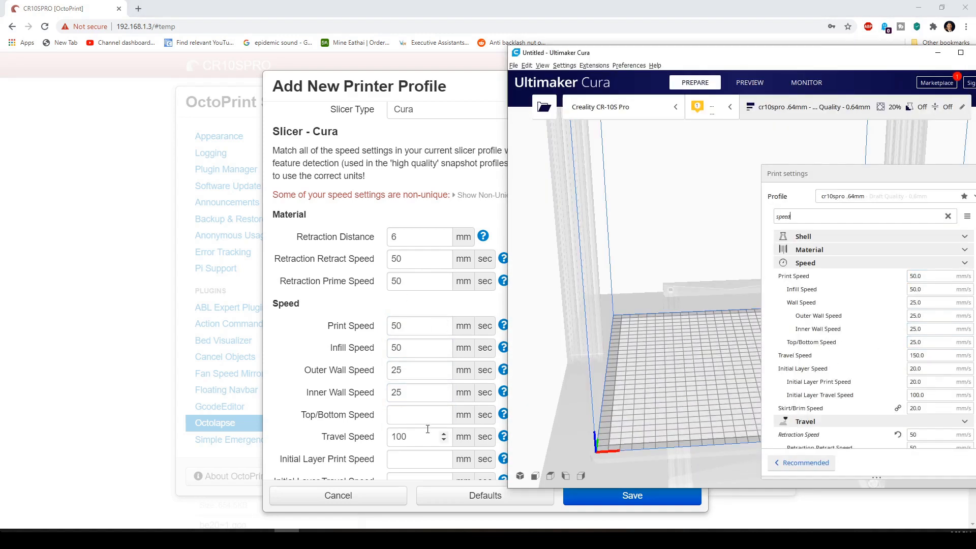
left_click(416, 415)
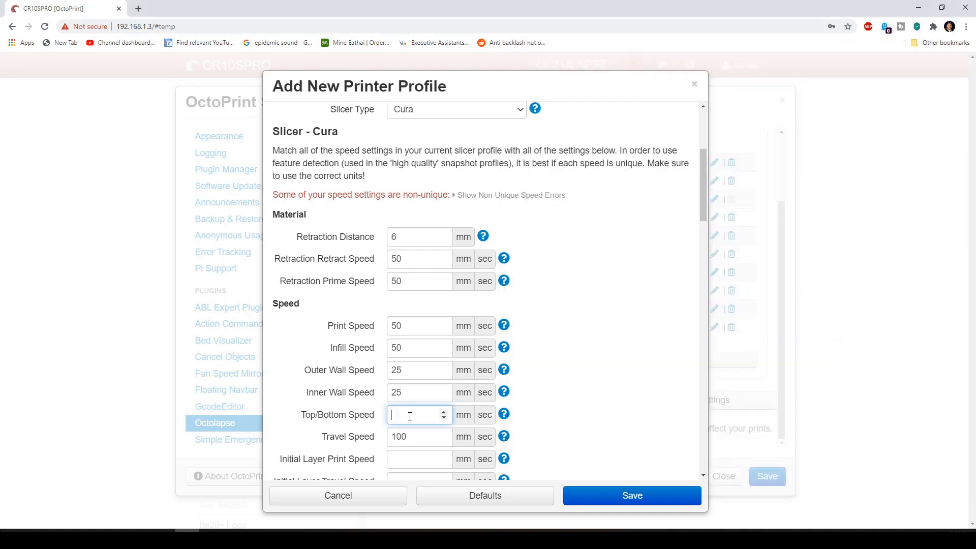
type("25")
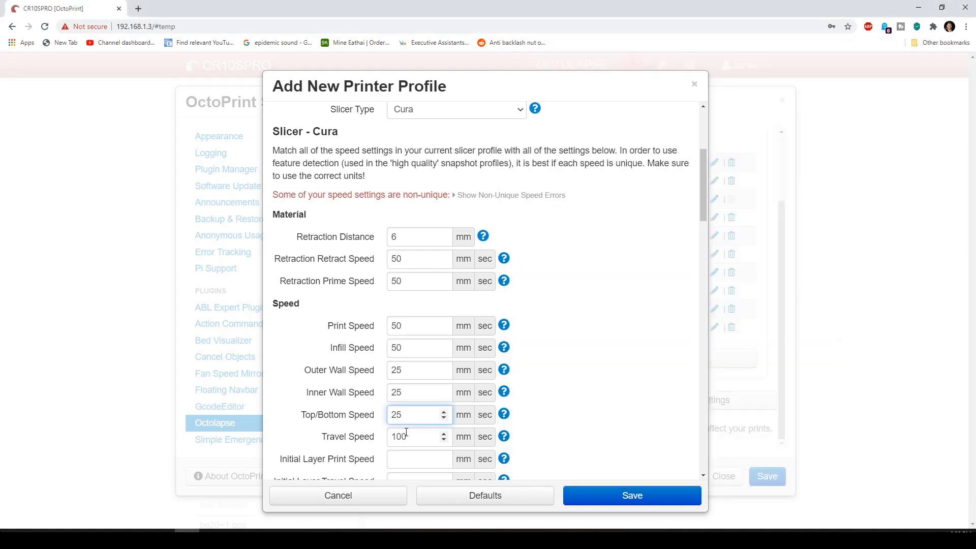
type("150")
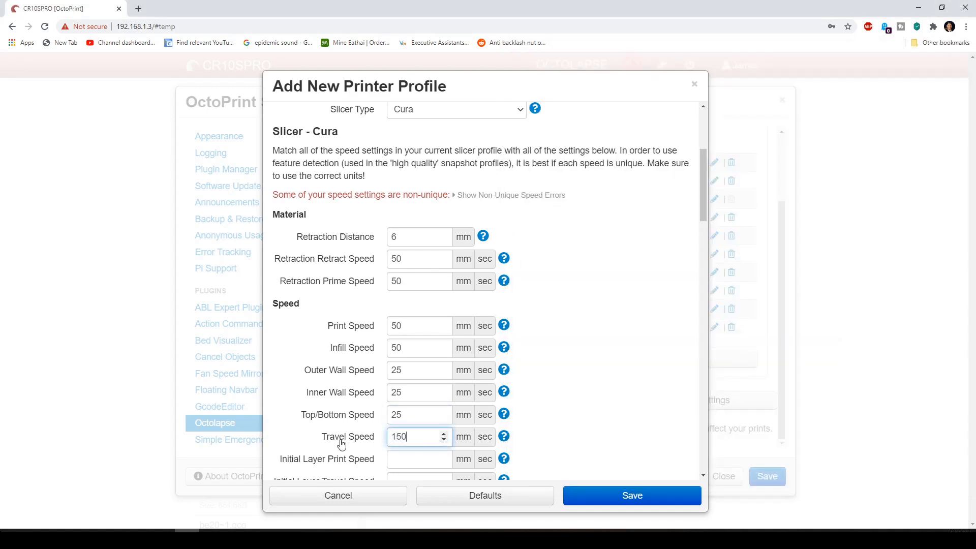
scroll("down", 3)
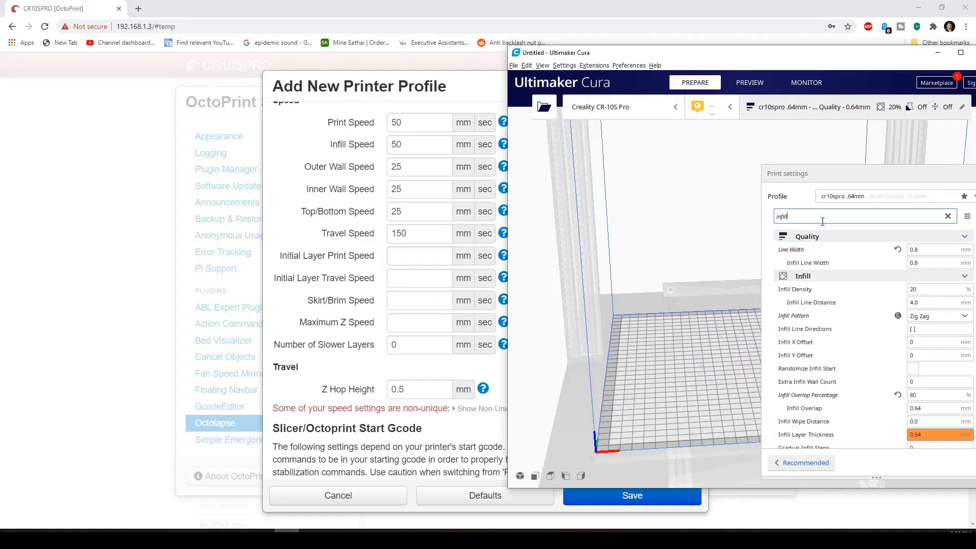
- Fill the initial layer travel speed 100 and skirt/brim speed 20 from Cura's search
type("spr")
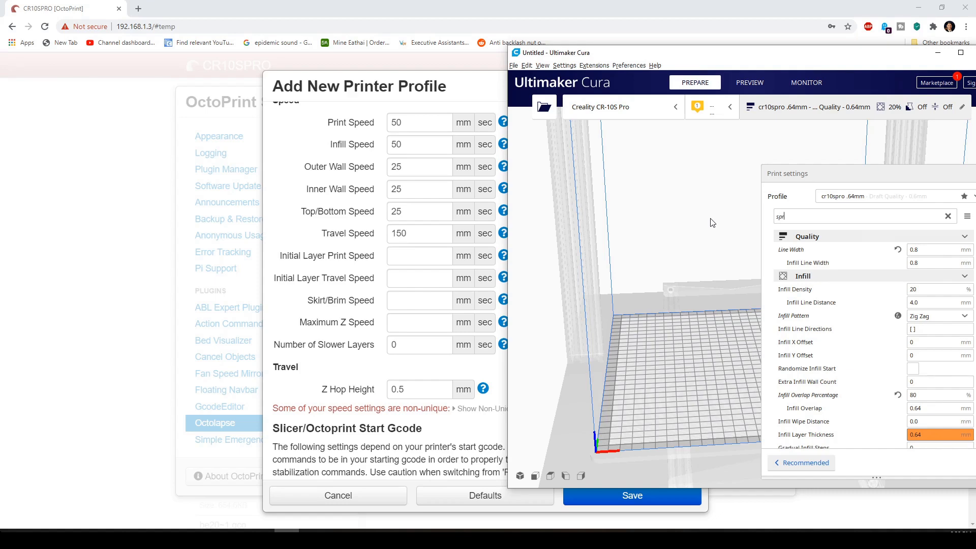
type("speed")
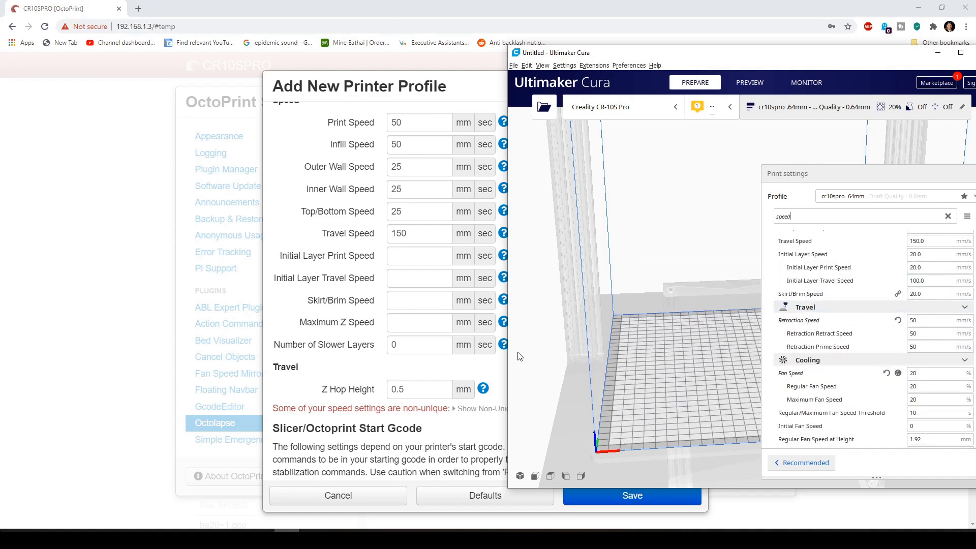
left_click(418, 257)
type("20")
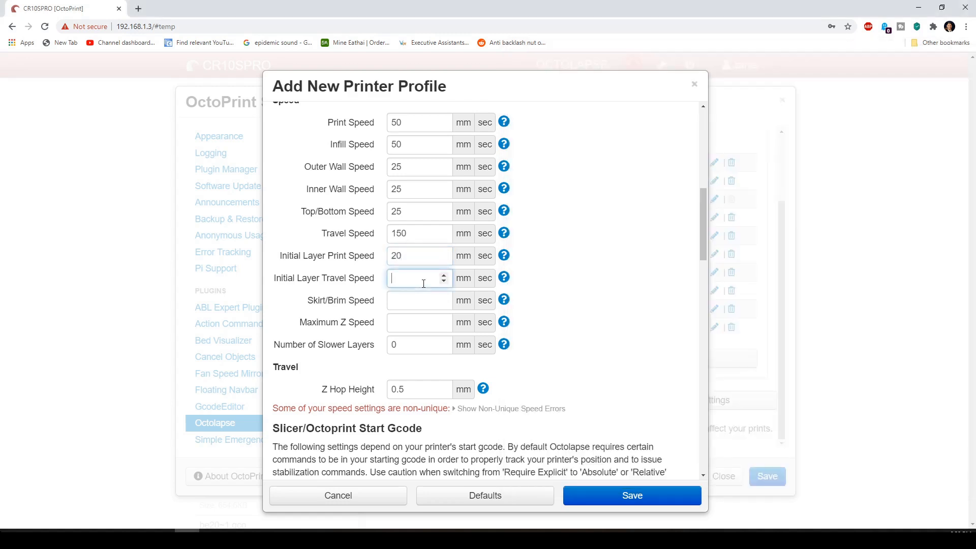
type("100")
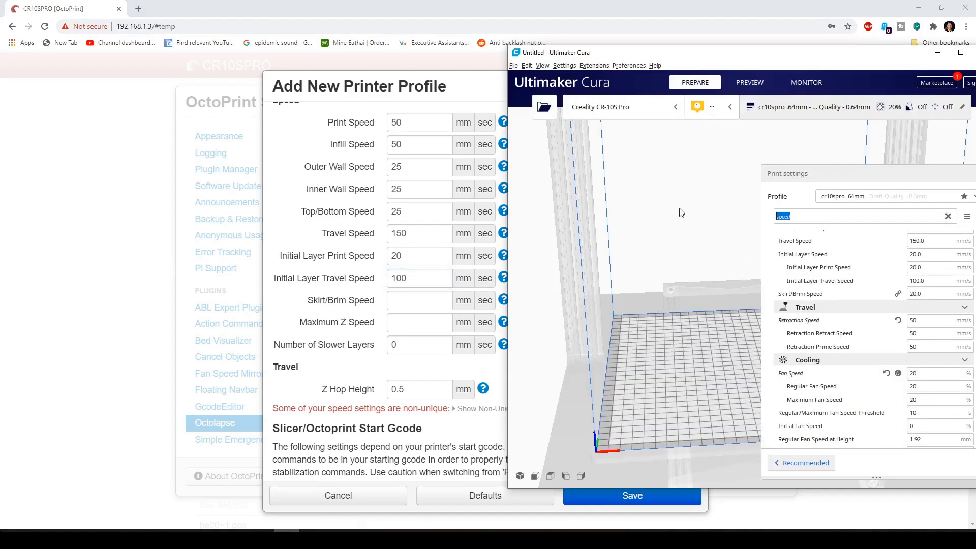
type("skirt")
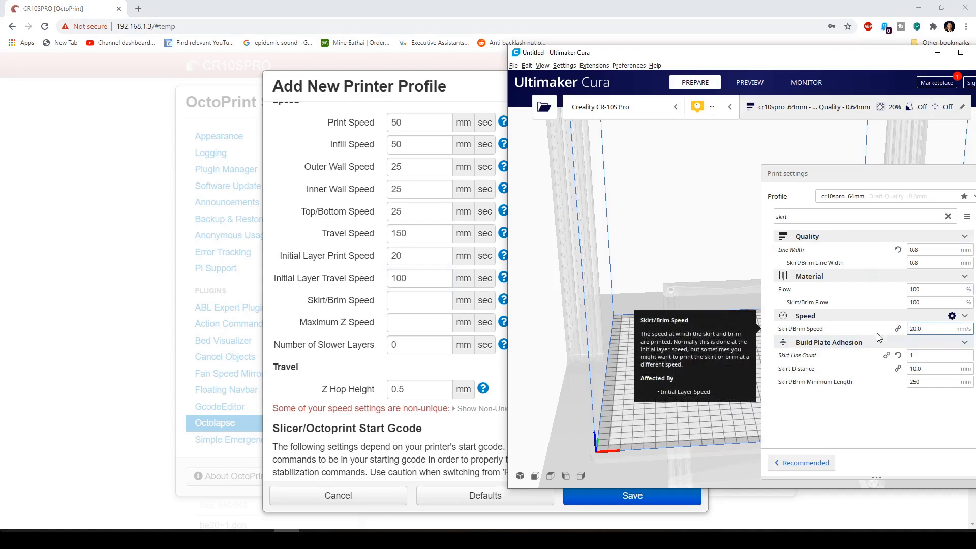
left_click(419, 300)
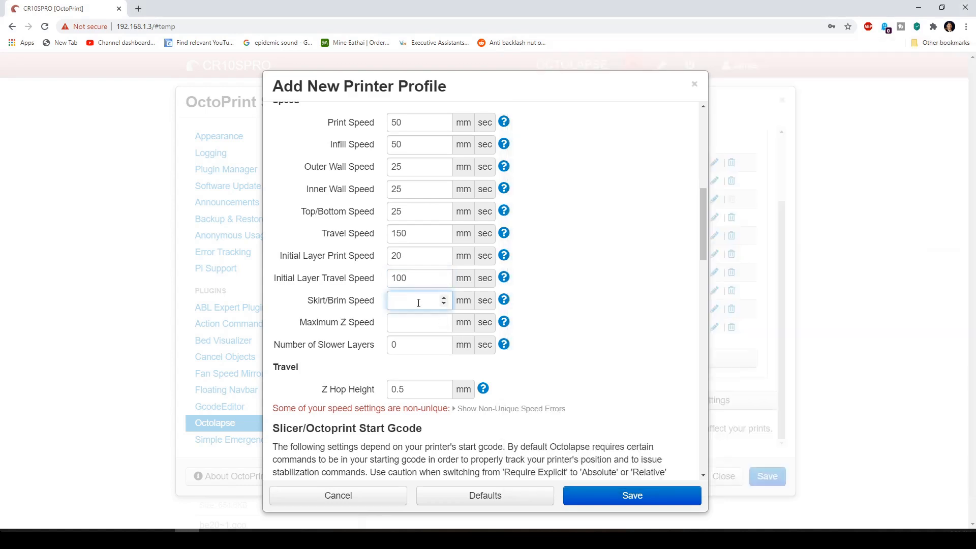
type("20")
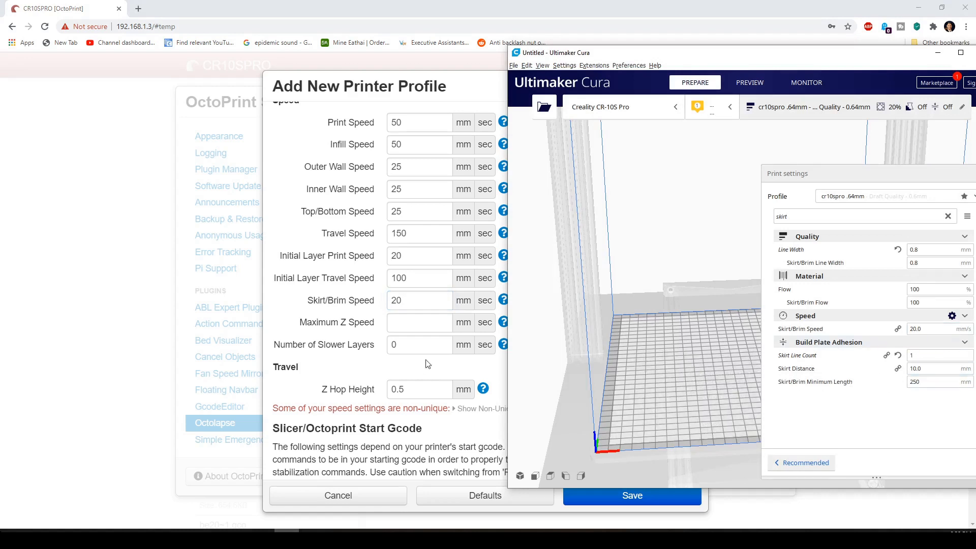
- Look up Cura's Z-related speed settings and enter maximum Z speed 5
left_click(859, 216)
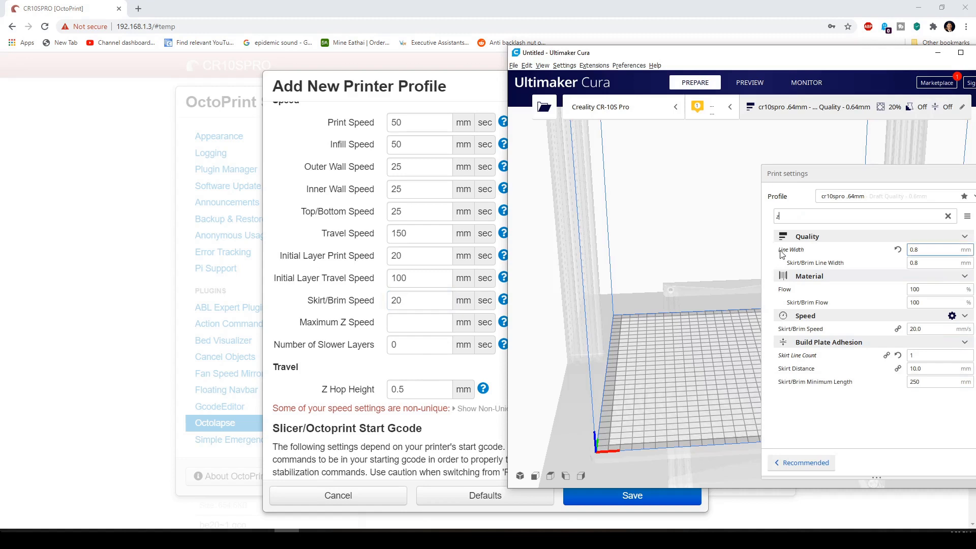
type("speed")
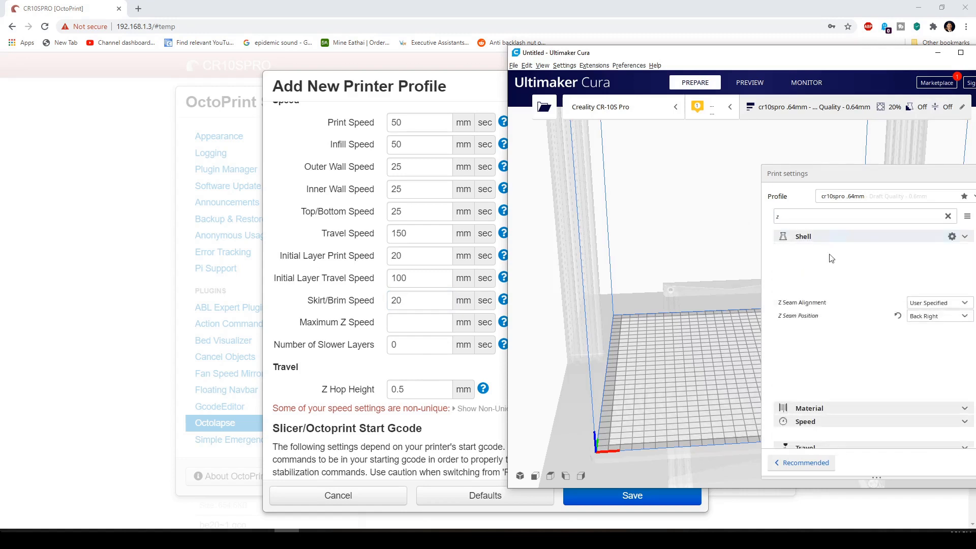
left_click(803, 235)
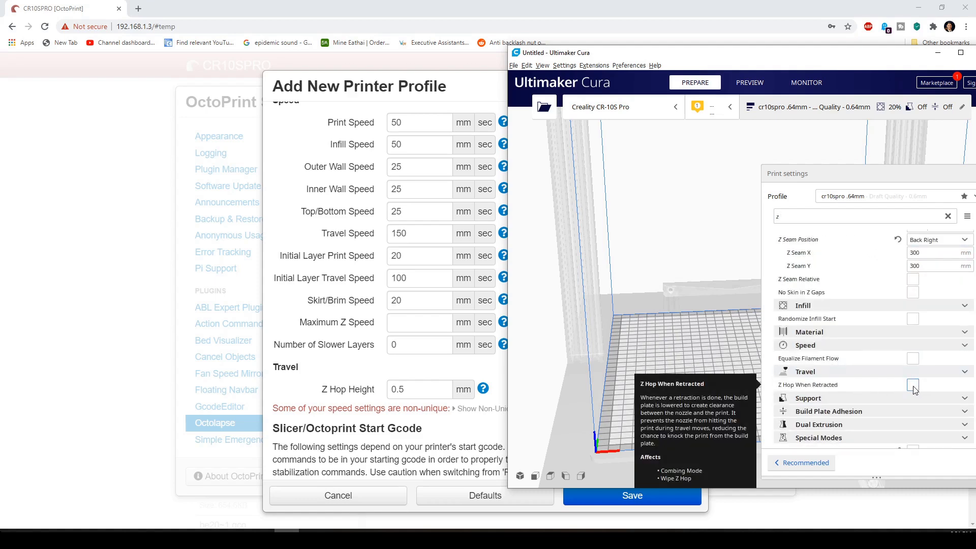
left_click(913, 385)
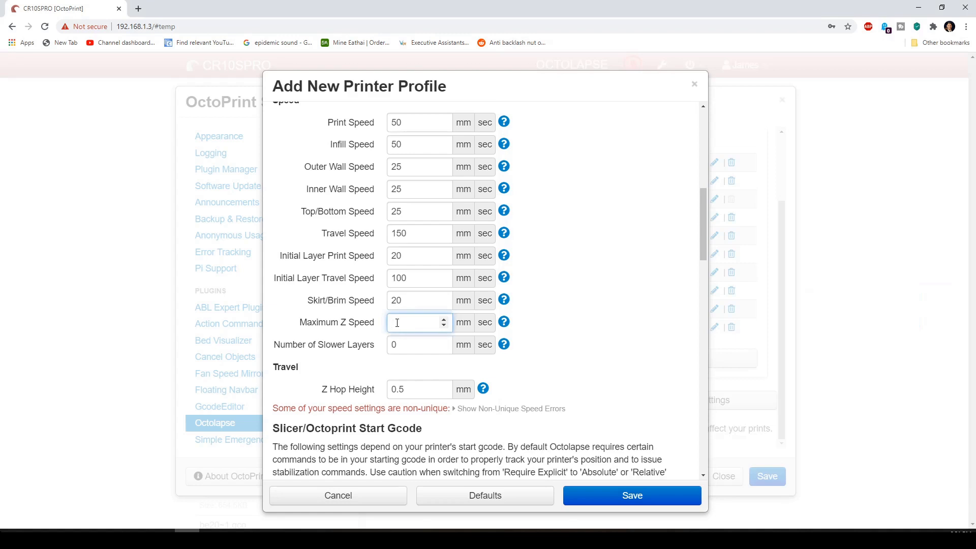
type("5")
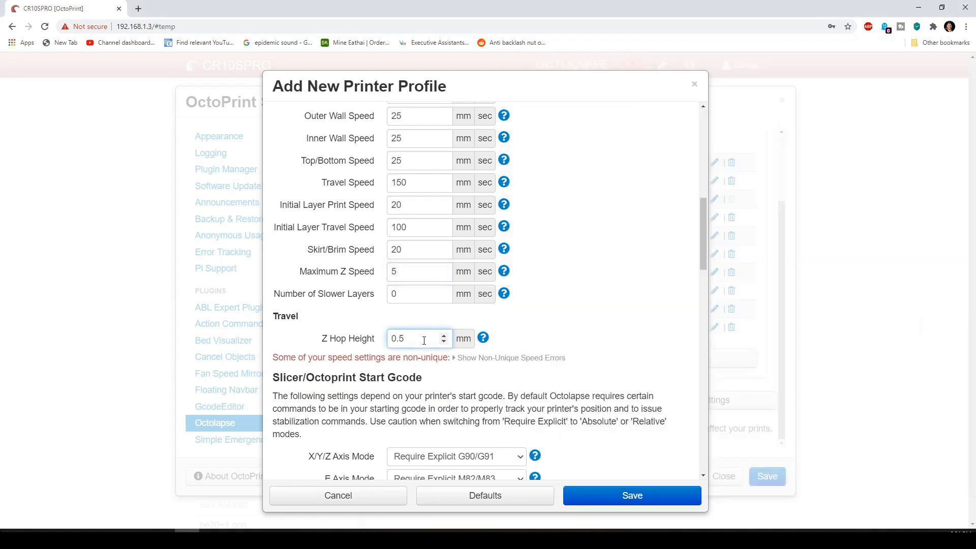
- Enter Z hop height 0.2 and review the profile down to snapshot command G4 P1
type("0.2")
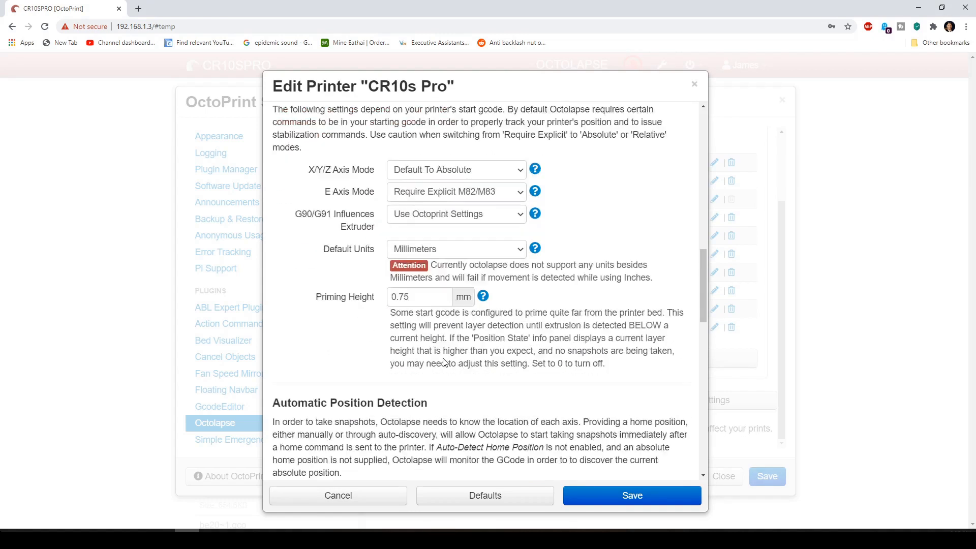
scroll("down", 3)
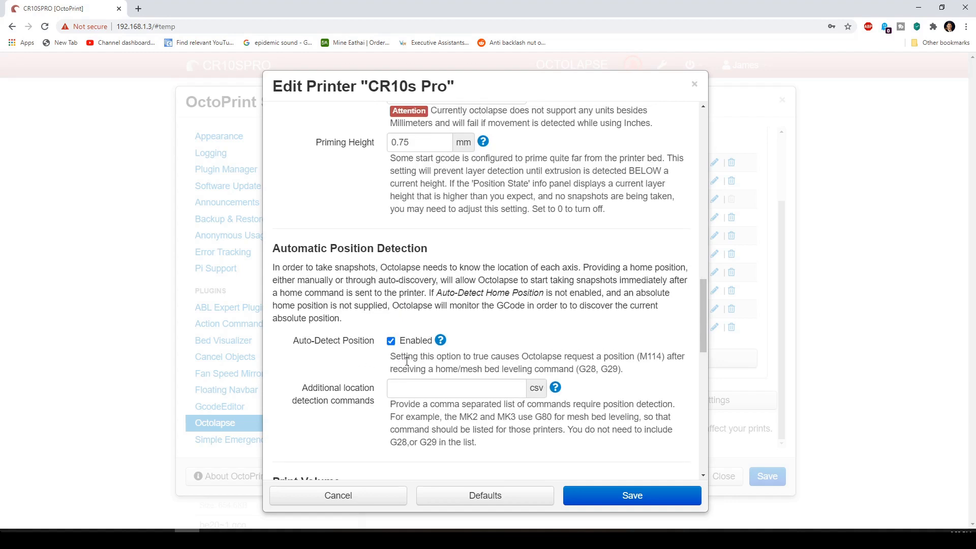
scroll("down", 3)
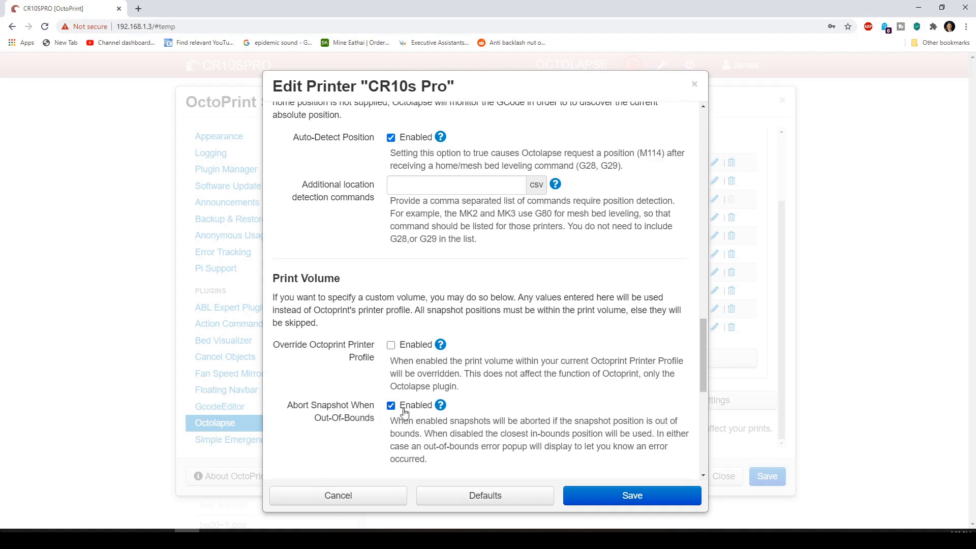
scroll("down", 3)
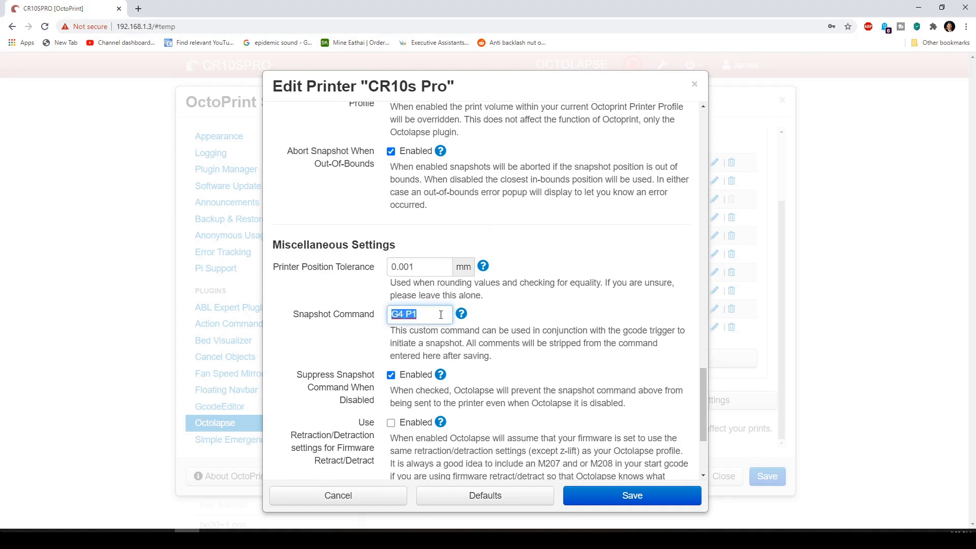
scroll("down", 3)
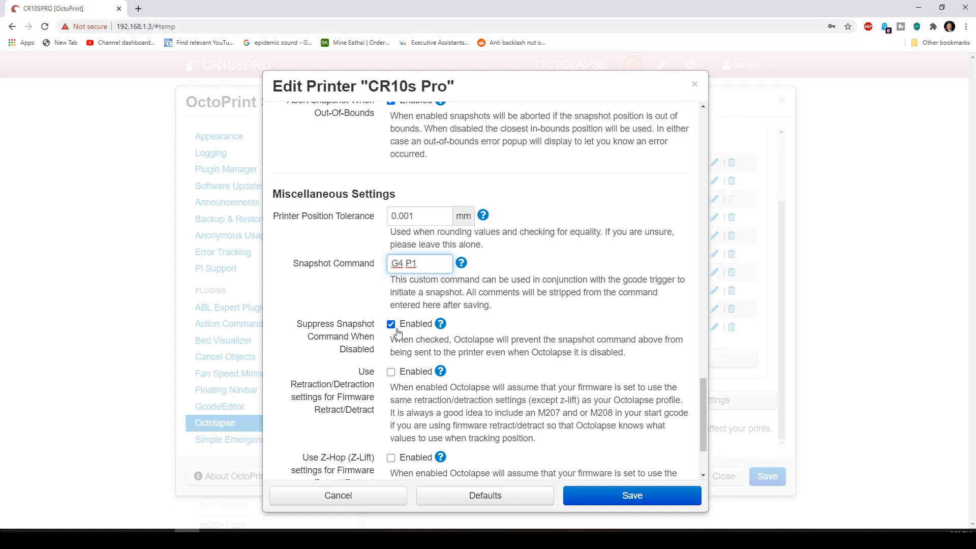
mouse_move(379, 346)
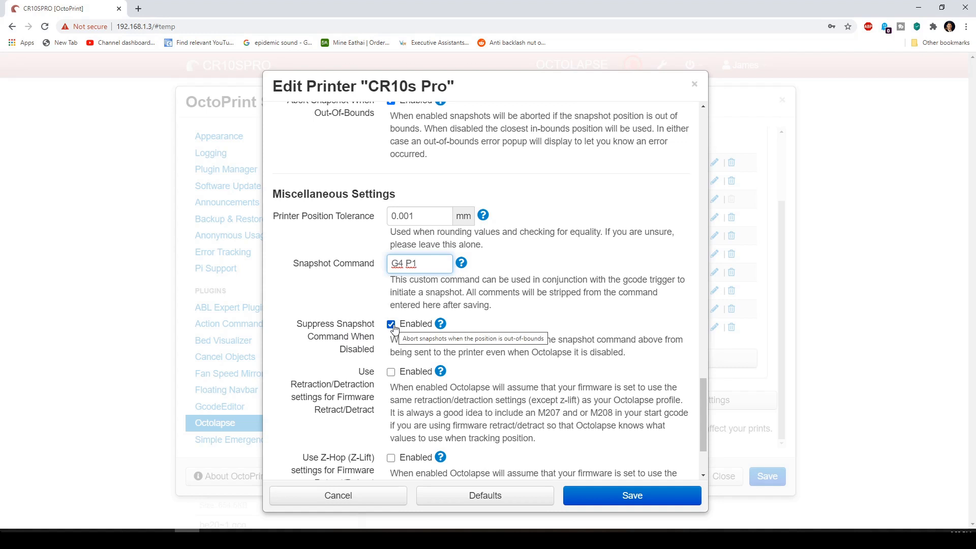
scroll("down", 3)
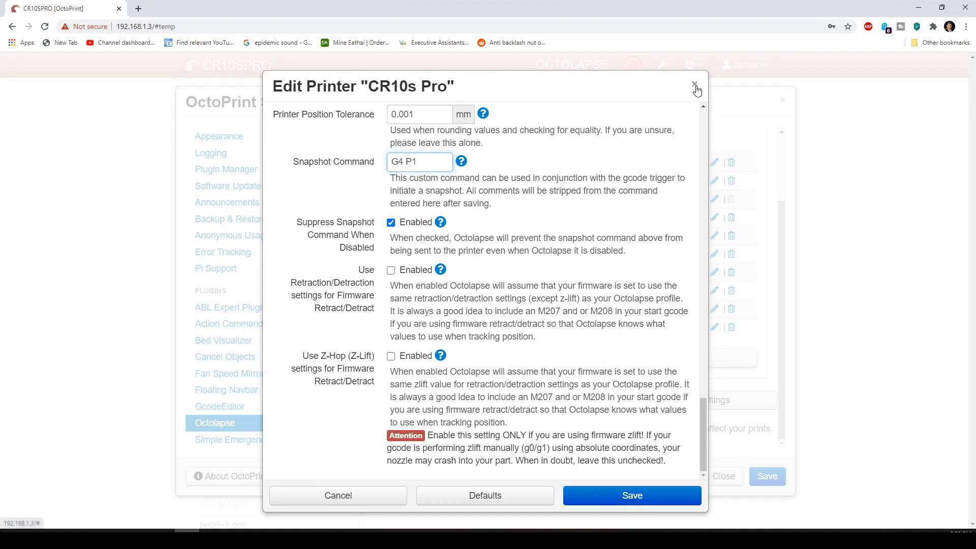
left_click(695, 84)
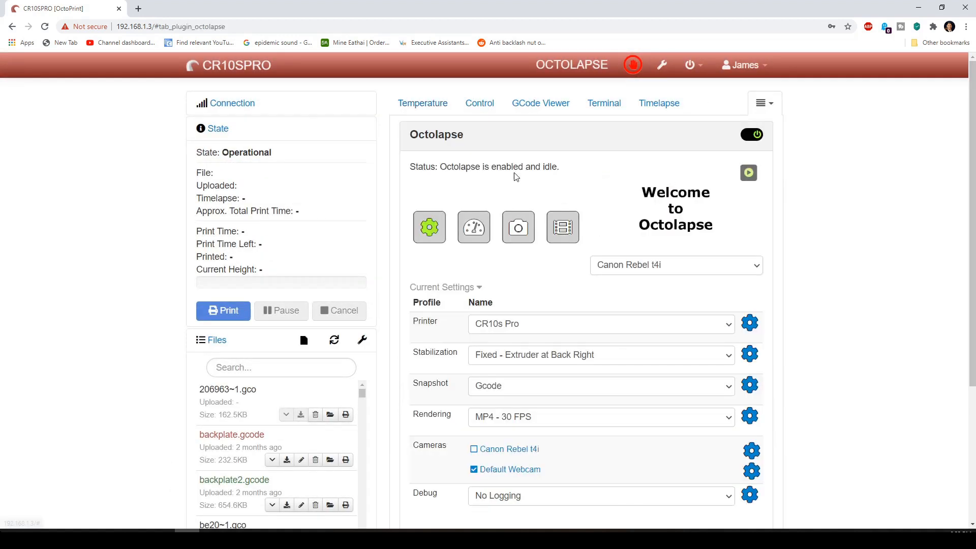
scroll("down", 3)
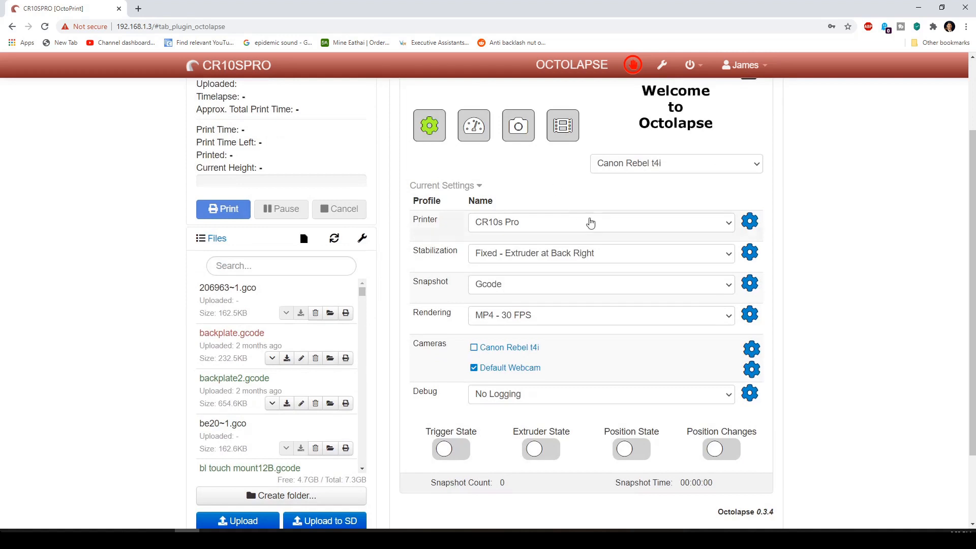
left_click(598, 223)
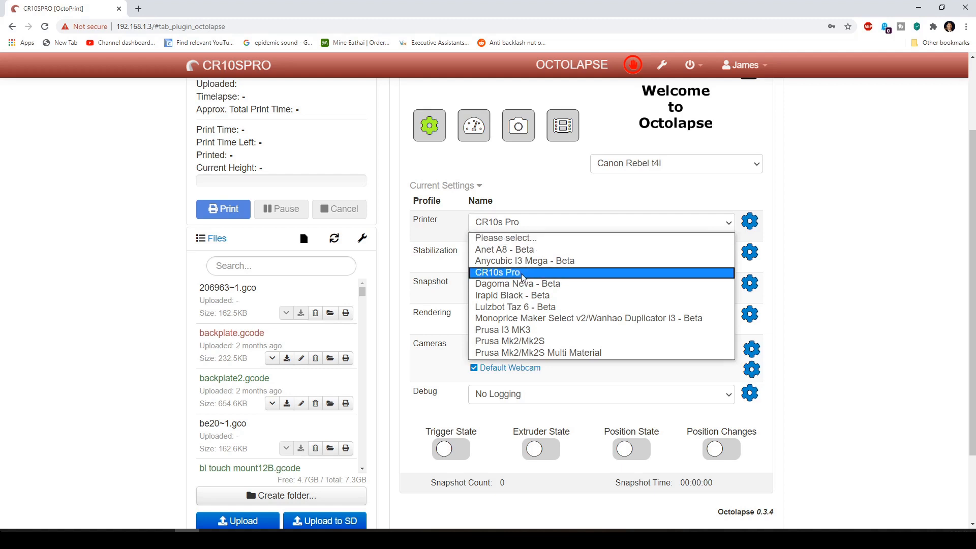
left_click(496, 272)
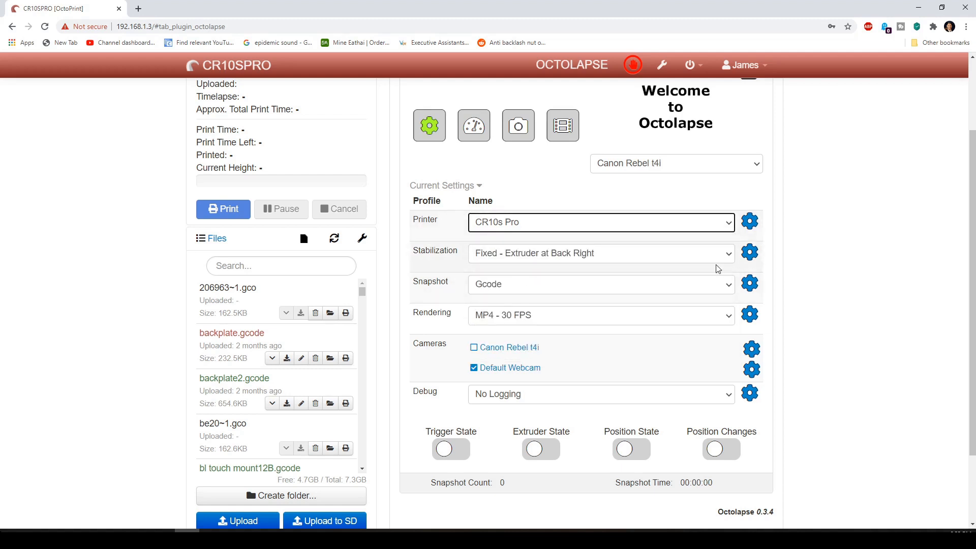
left_click(600, 253)
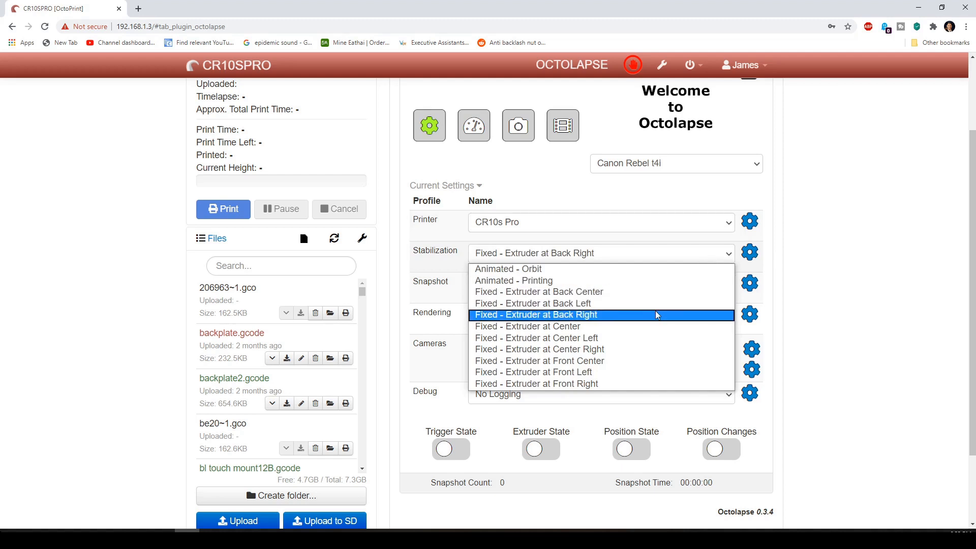
mouse_move(620, 349)
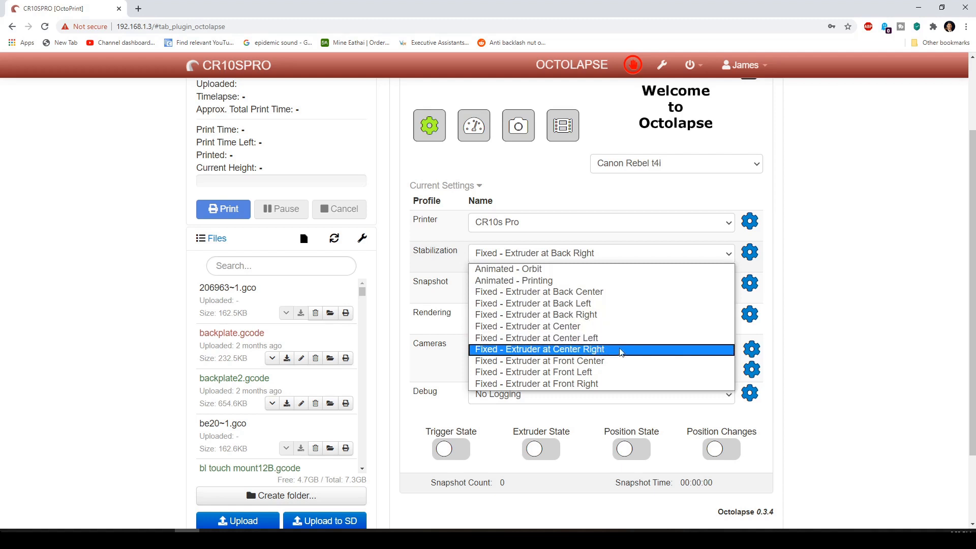
mouse_move(615, 383)
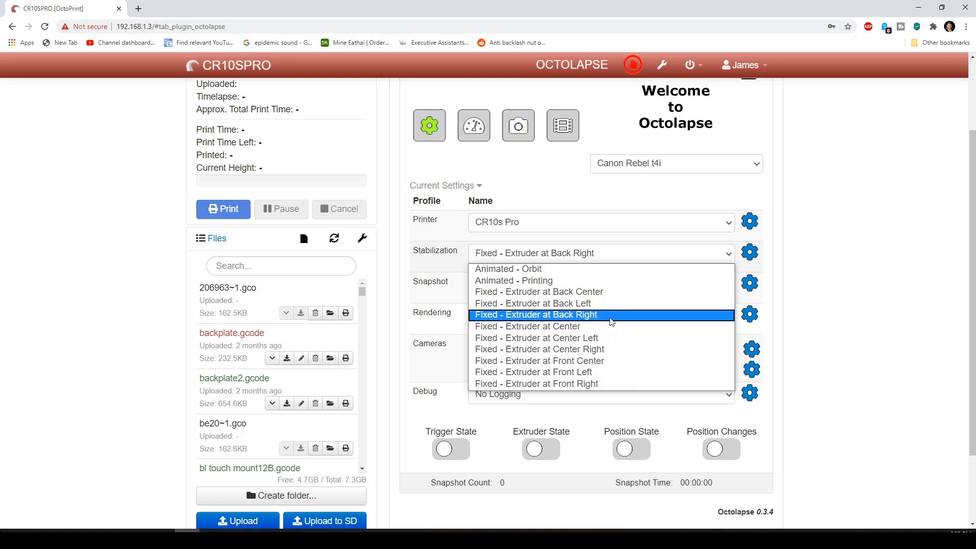
mouse_move(582, 318)
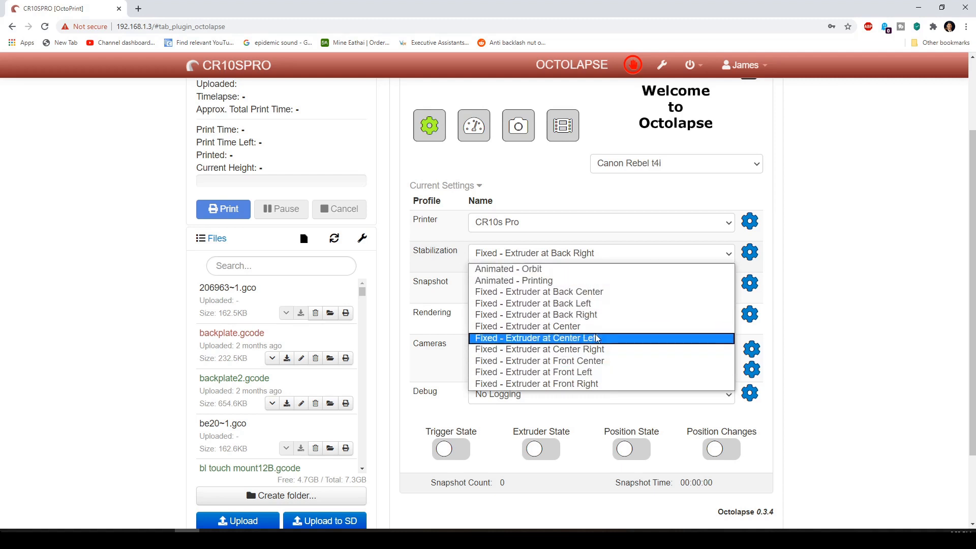
mouse_move(618, 314)
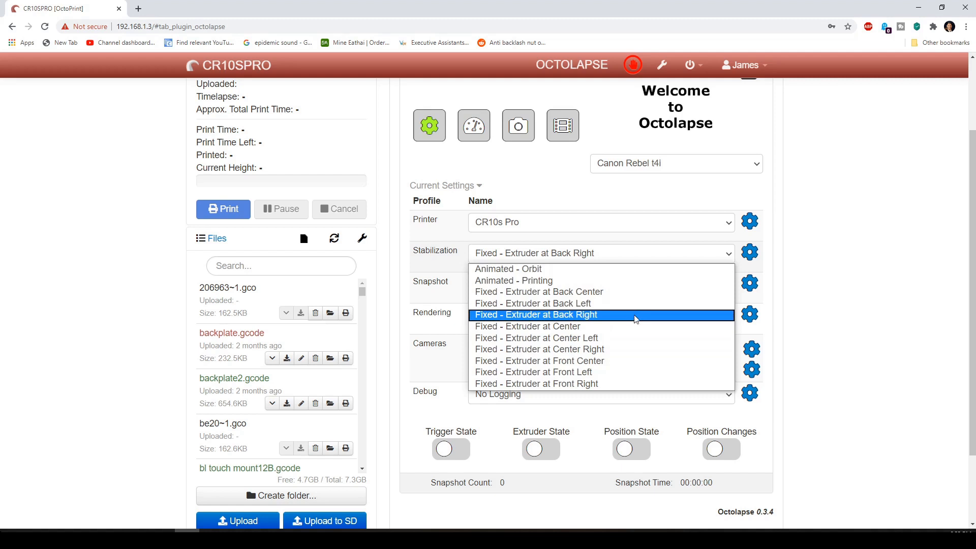
left_click(533, 314)
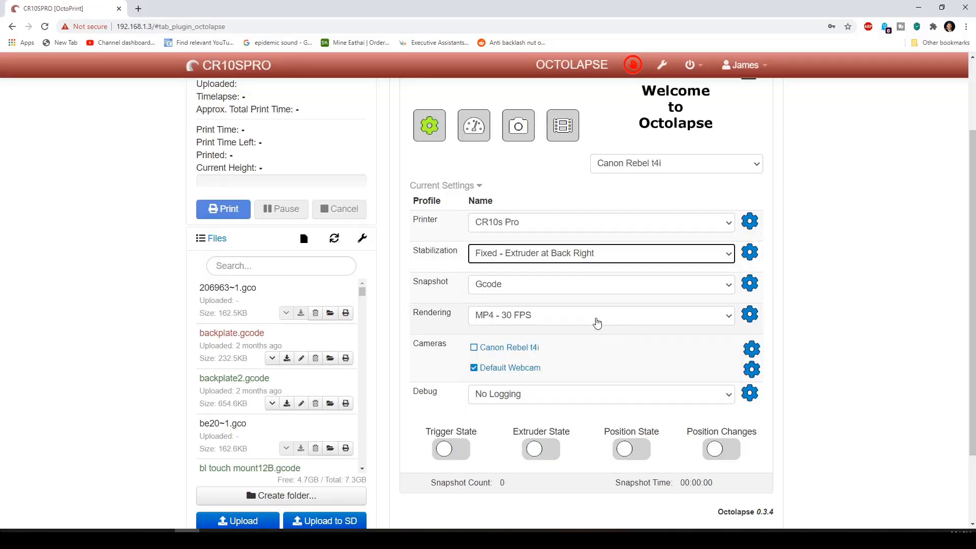
- Review the snapshot profile and keep rendering at MP4 - 30 FPS
left_click(600, 284)
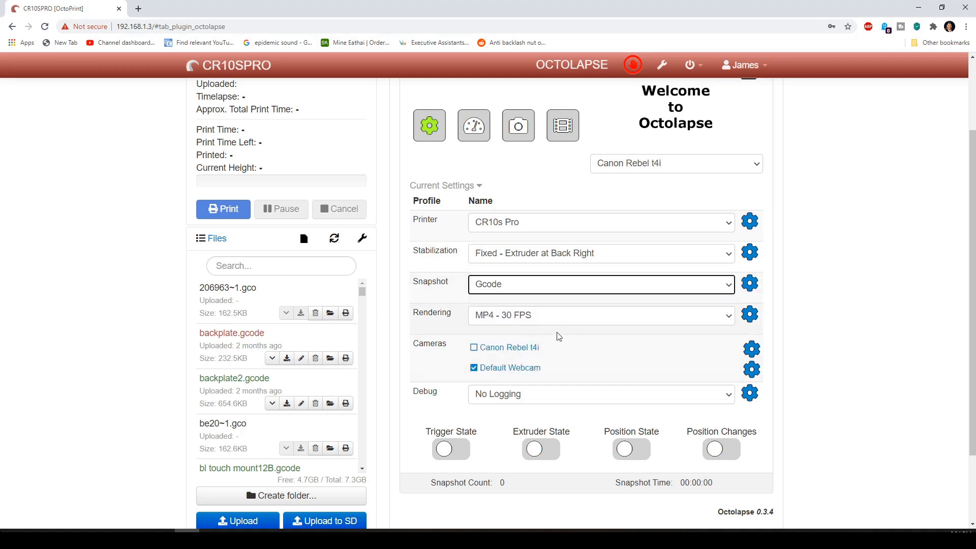
left_click(600, 315)
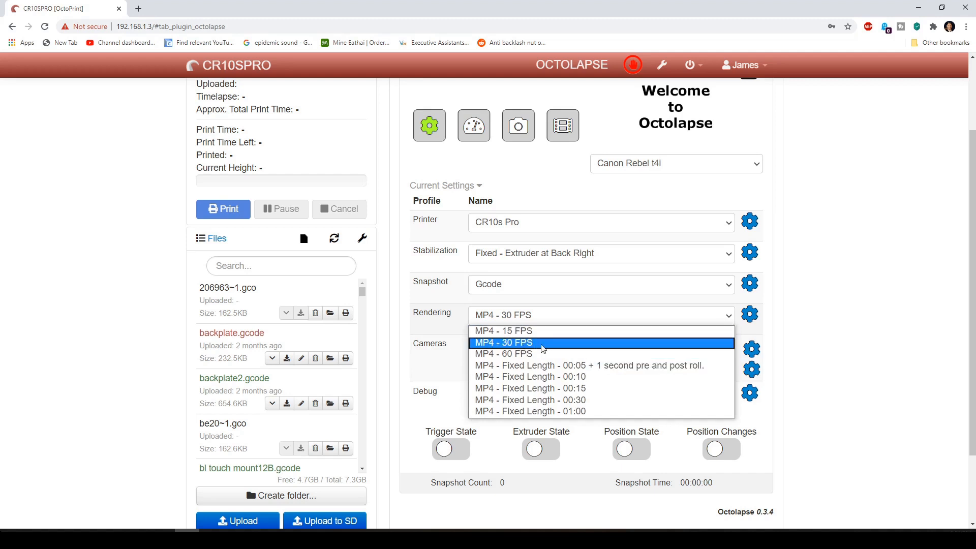
left_click(502, 343)
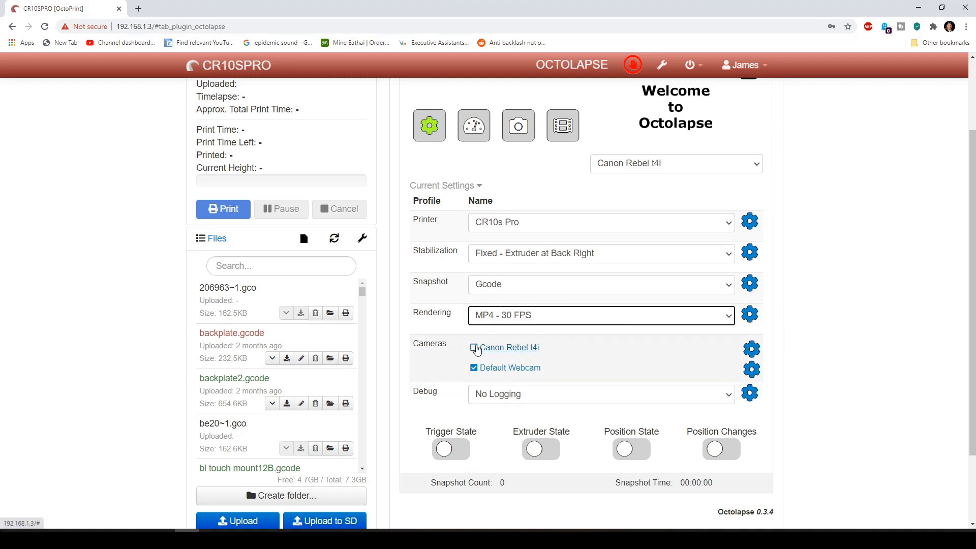
left_click(472, 348)
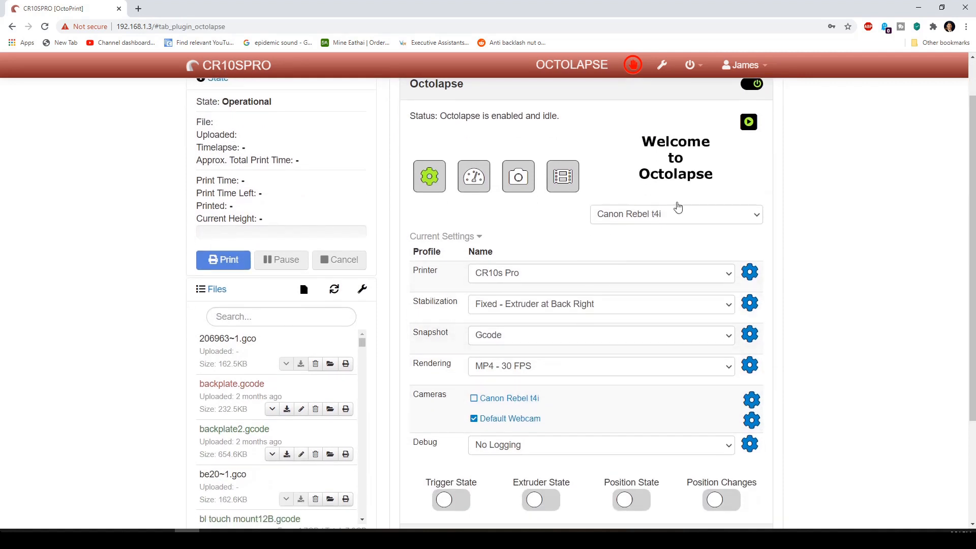
- Switch the preview to Default Webcam and keep stabilization at extruder Back Right
left_click(675, 214)
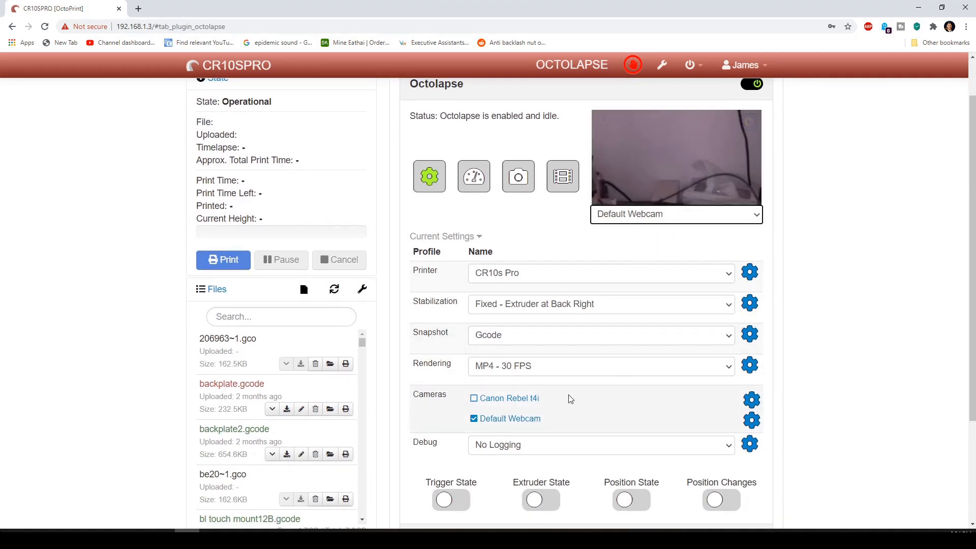
left_click(599, 304)
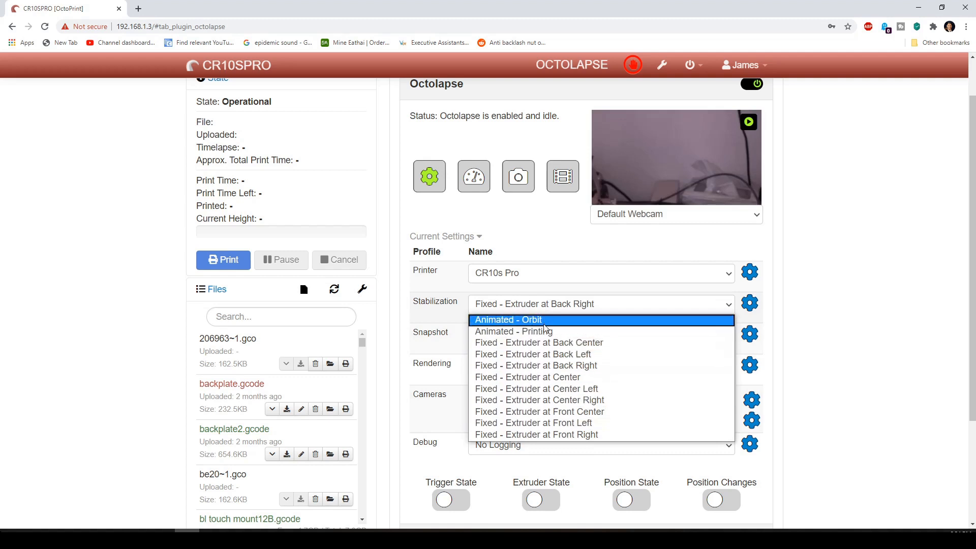
mouse_move(592, 365)
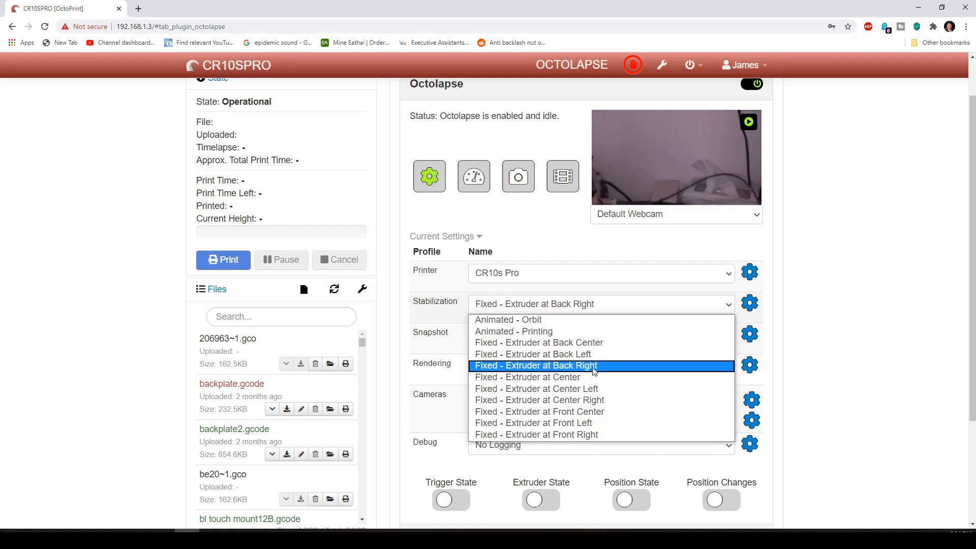
left_click(534, 365)
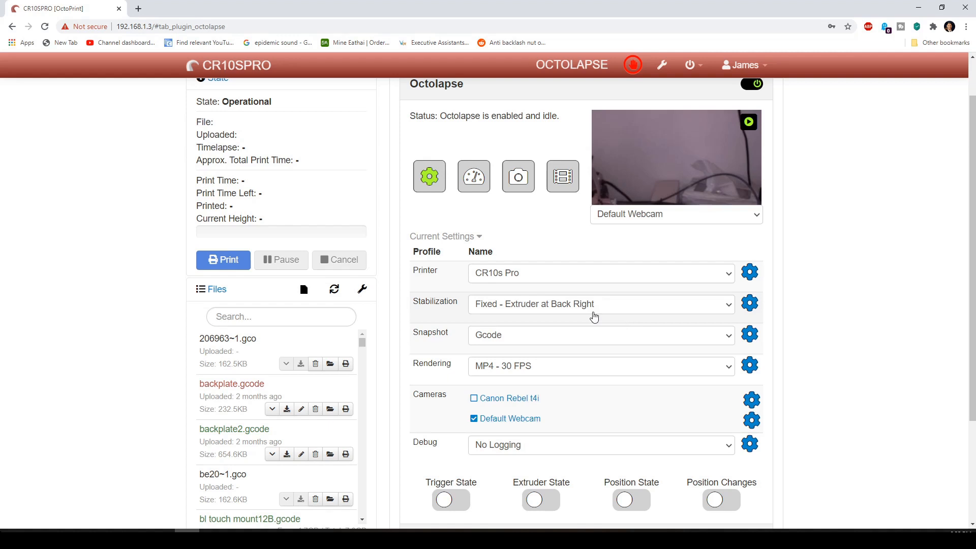
mouse_move(552, 302)
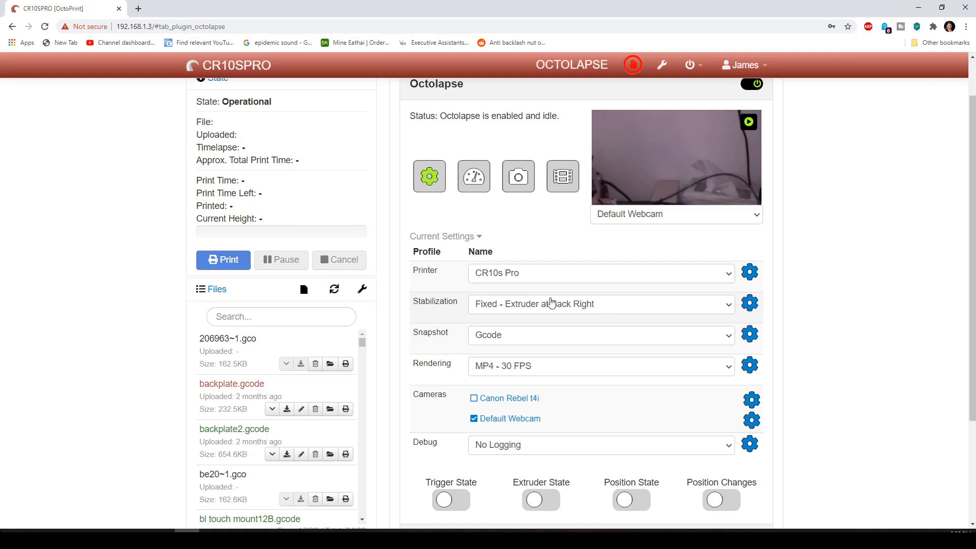
mouse_move(534, 293)
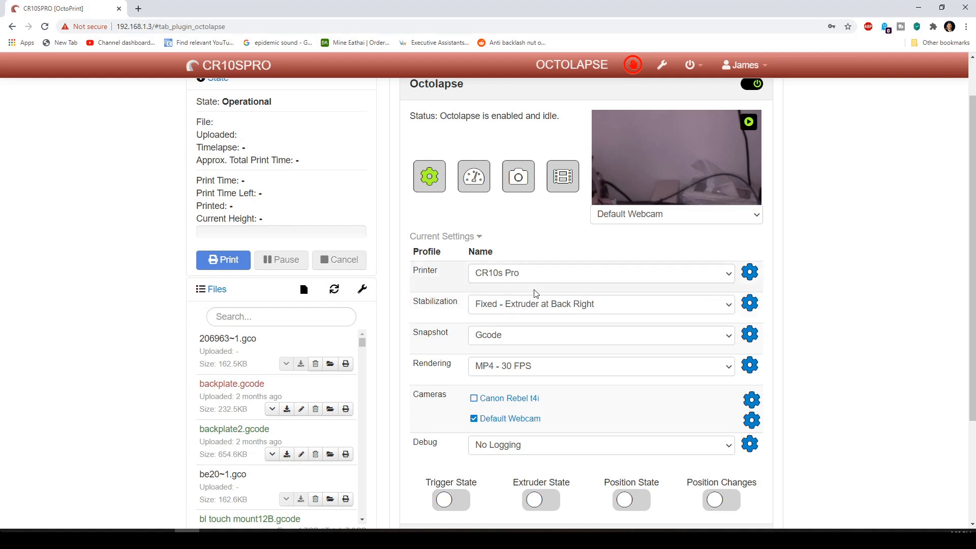
- Check the built-in Timelapse tab confirming Timelapse Mode stays Off
left_click(658, 104)
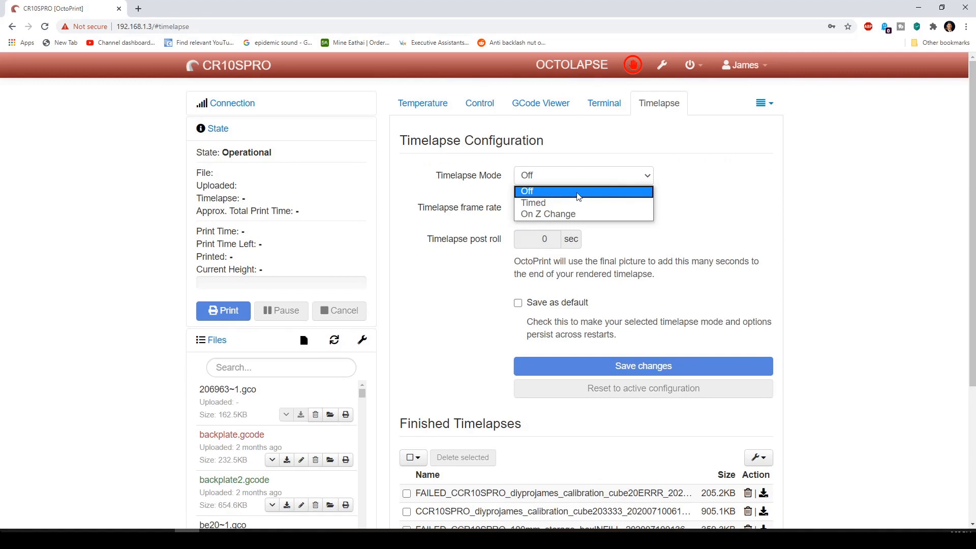
mouse_move(542, 191)
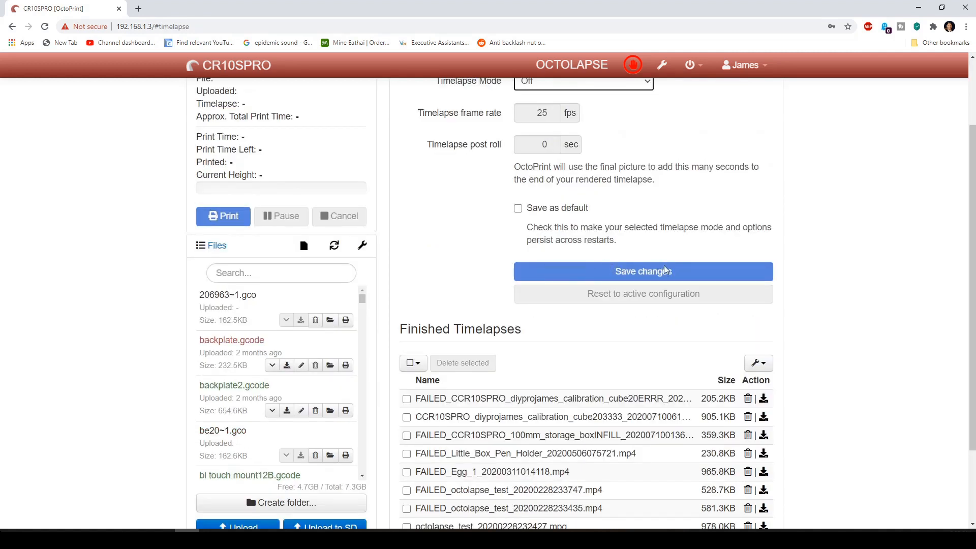
scroll("up", 3)
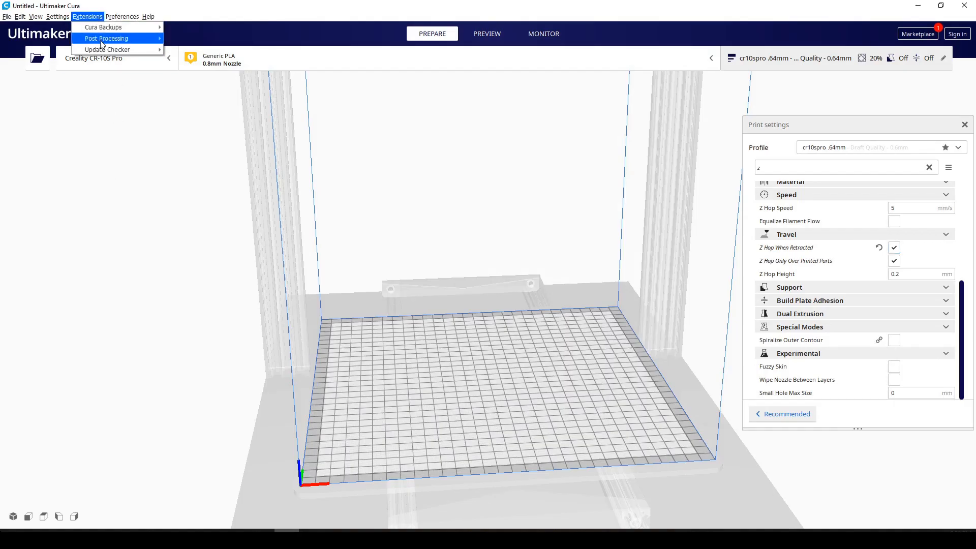
mouse_move(106, 37)
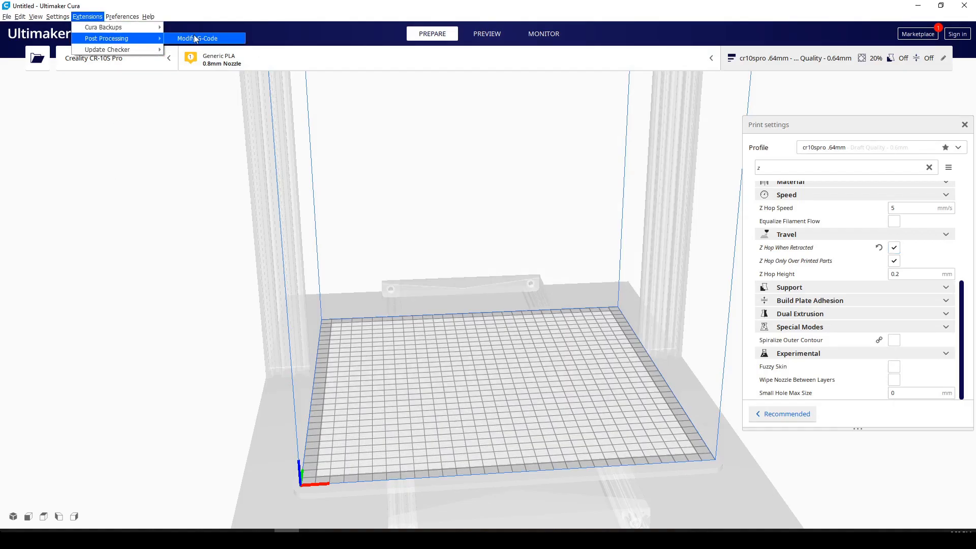
- Add a Search and Replace script replacing ;LAYER: with G4 P1 using regular expressions
left_click(199, 38)
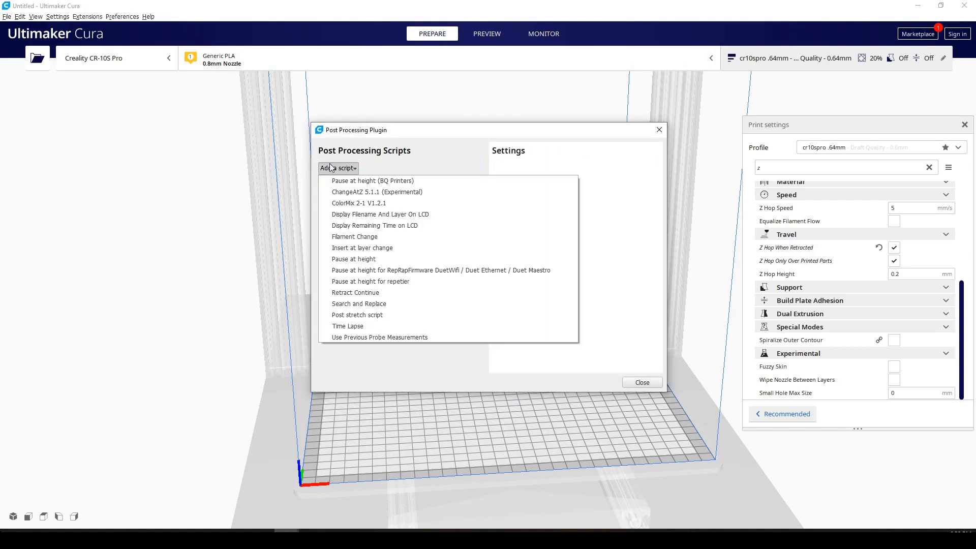
mouse_move(359, 304)
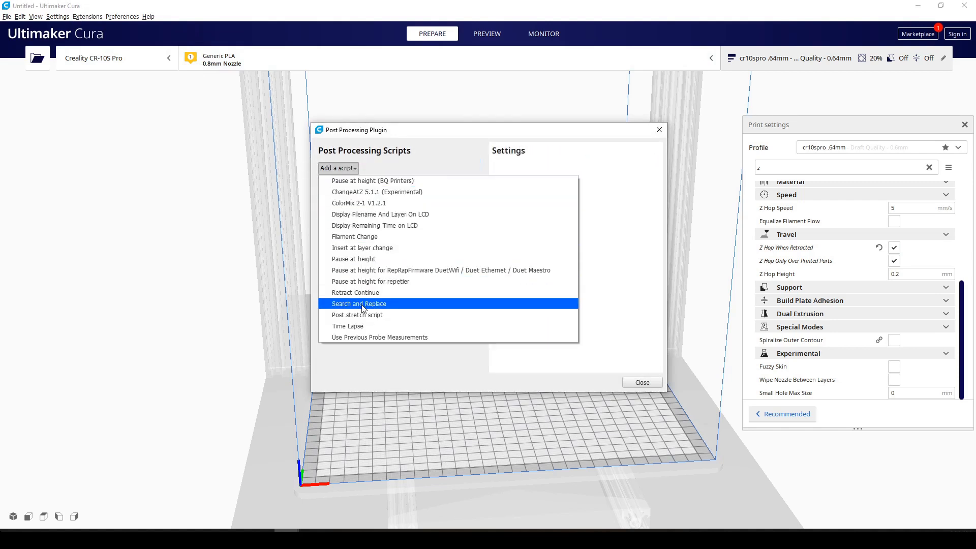
left_click(359, 304)
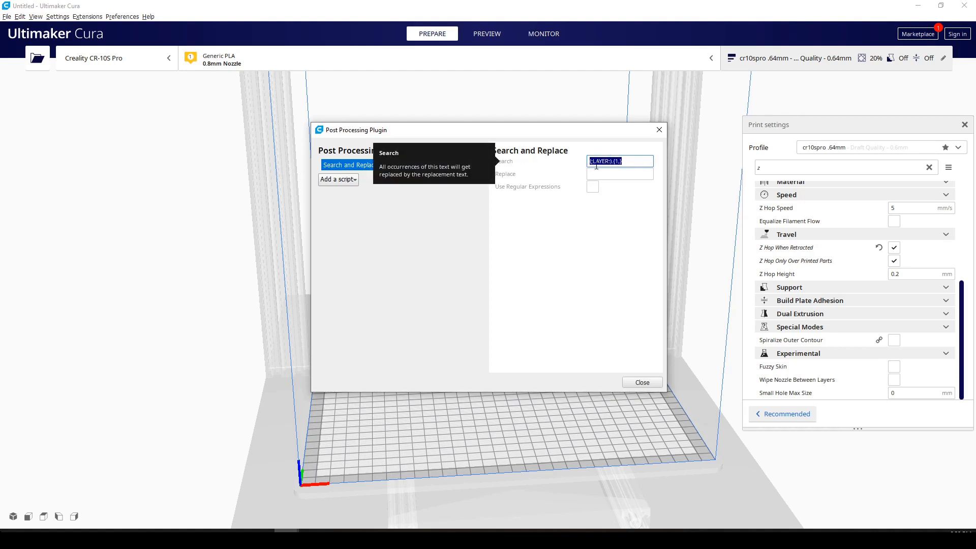
left_click(619, 174)
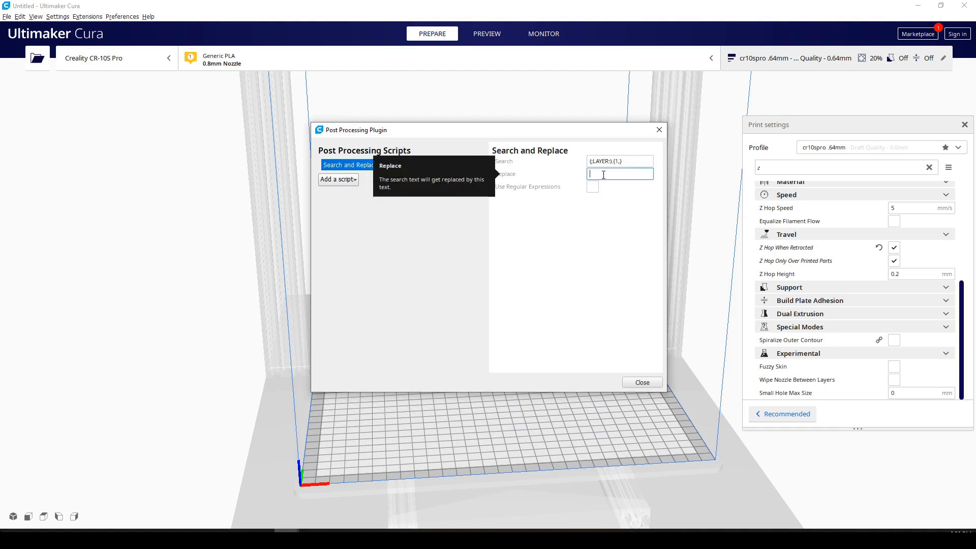
type("G4 P1")
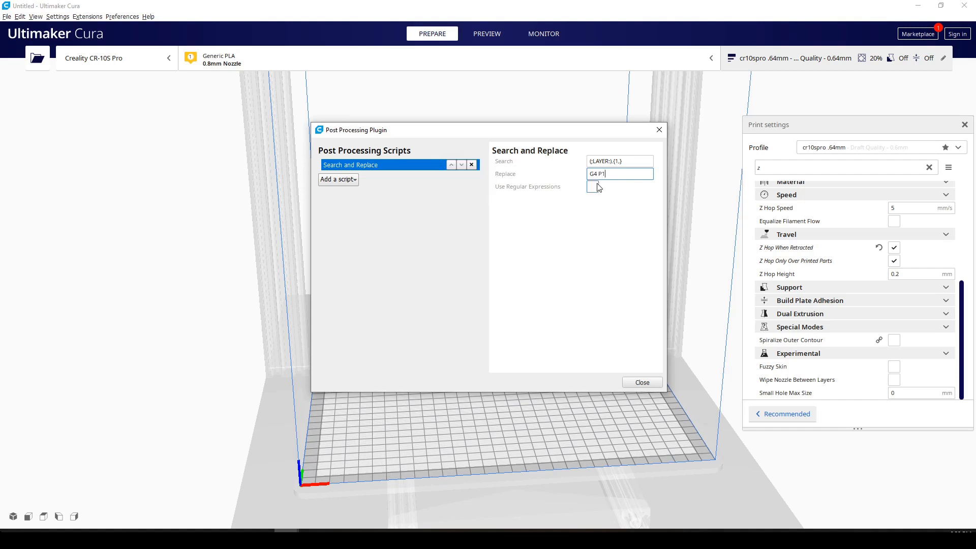
left_click(591, 187)
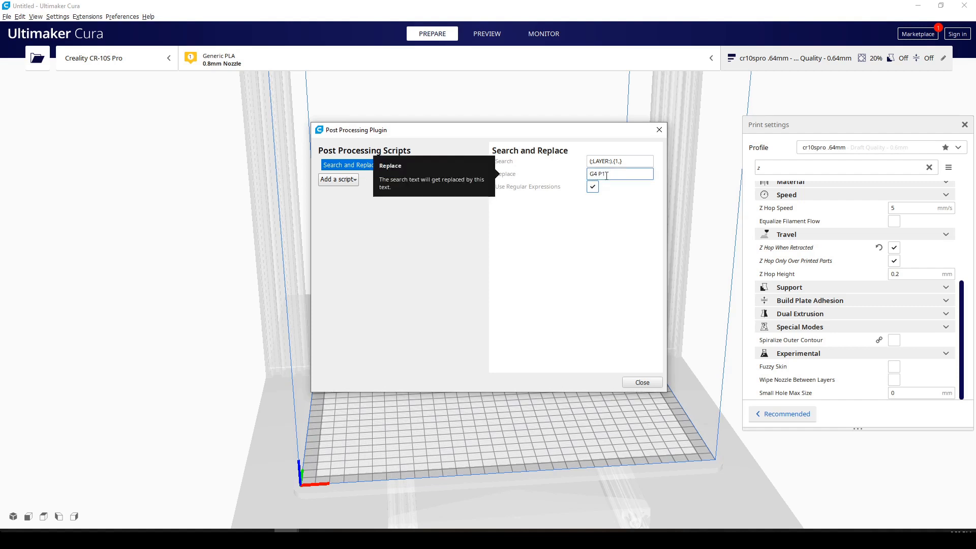
key("BackSpace")
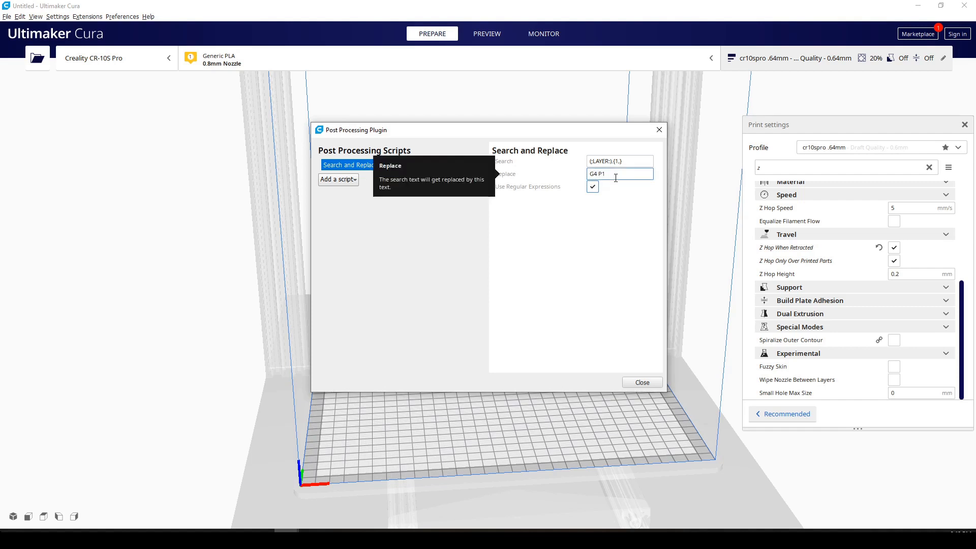
left_click(642, 382)
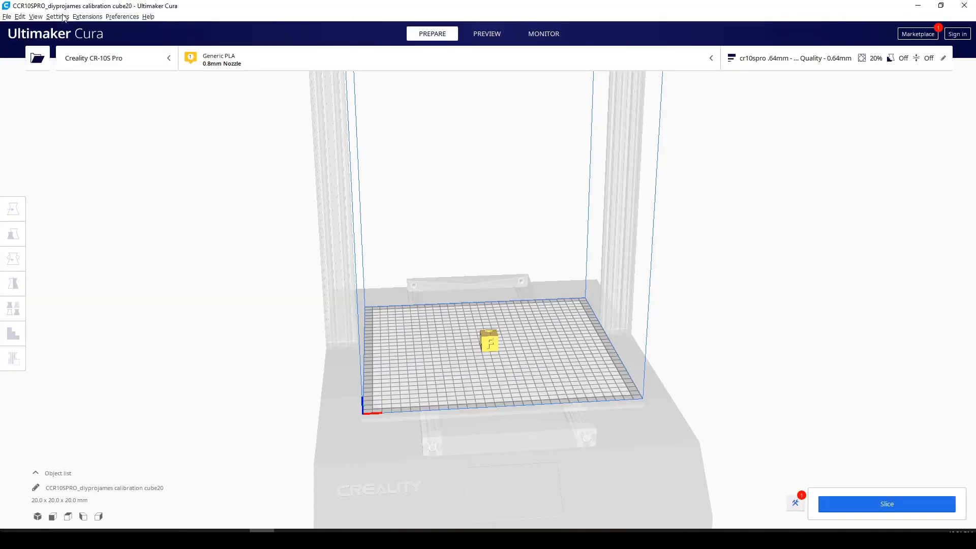
- Edit the script's Replace text to 'G0 F6000 X301 Y300' and close the window
left_click(87, 17)
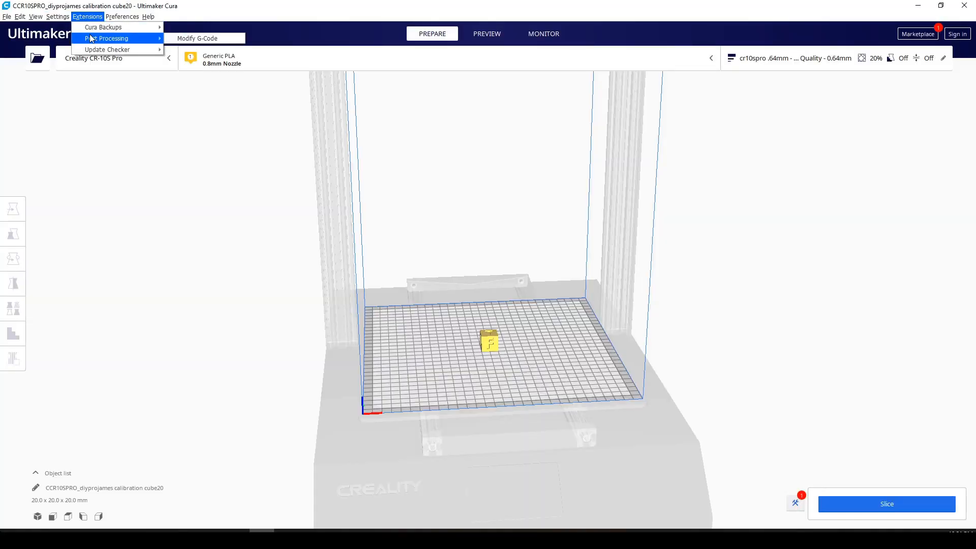
left_click(197, 38)
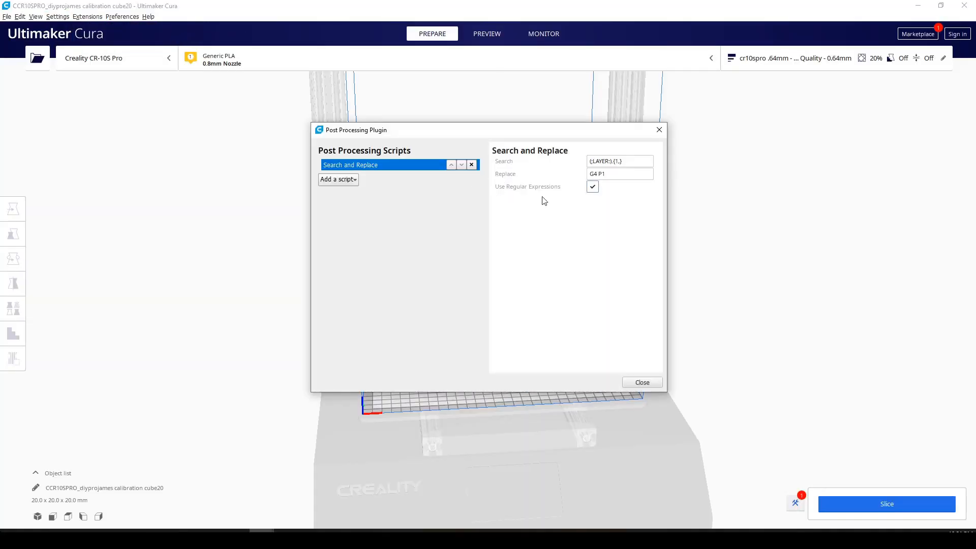
left_click(620, 174)
type("G0 F6000")
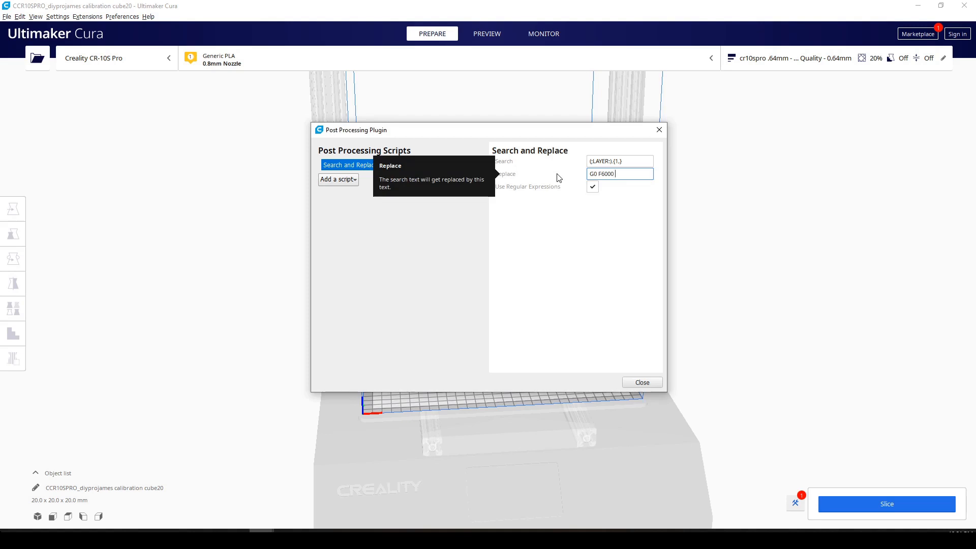
type("X300")
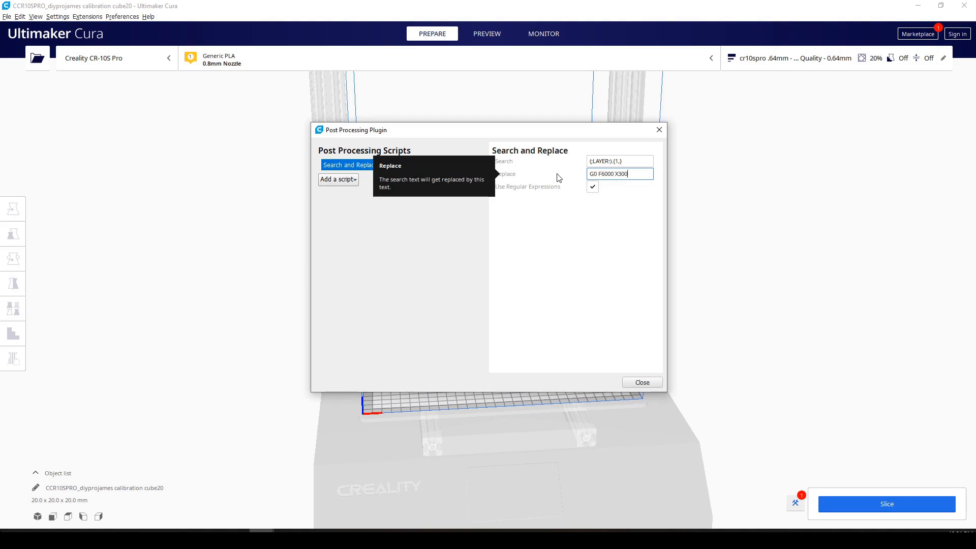
type("Y")
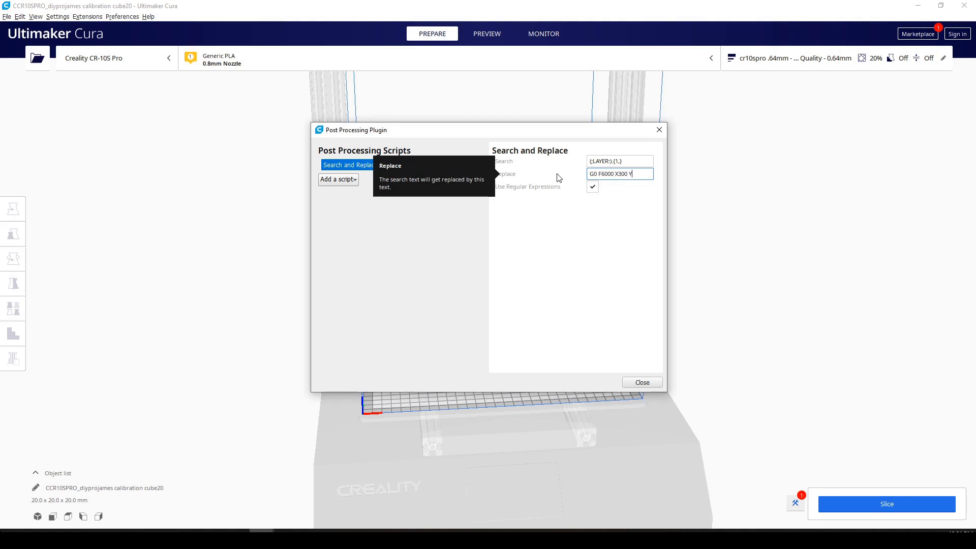
type("300")
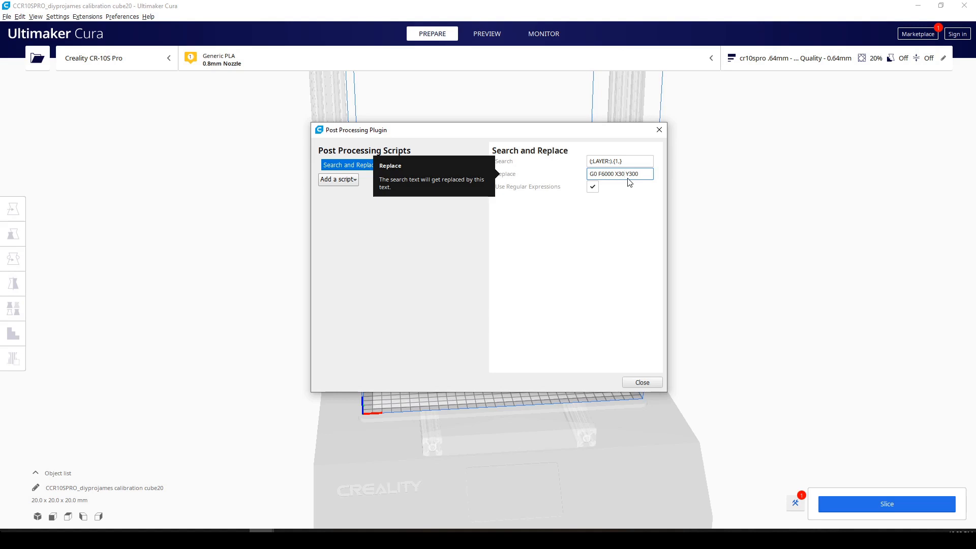
type("1")
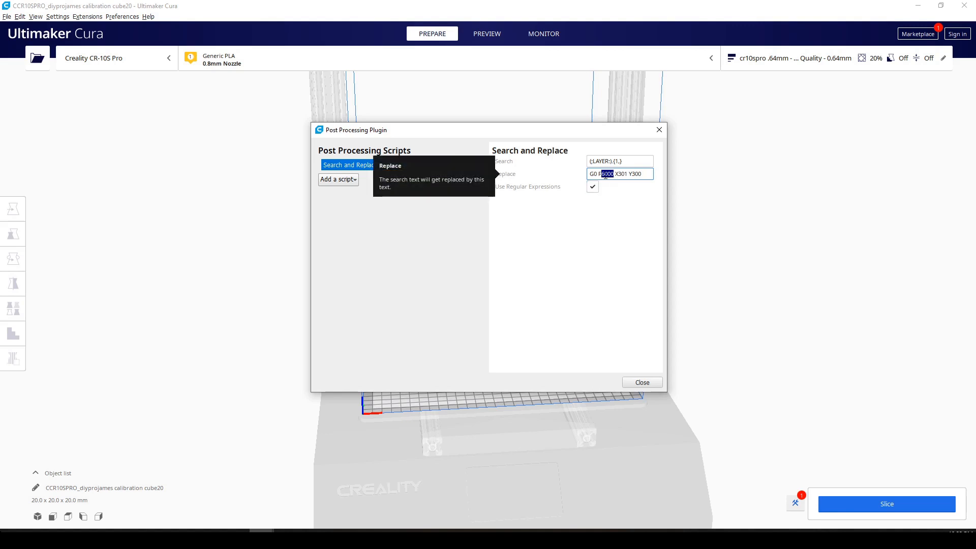
left_click(642, 382)
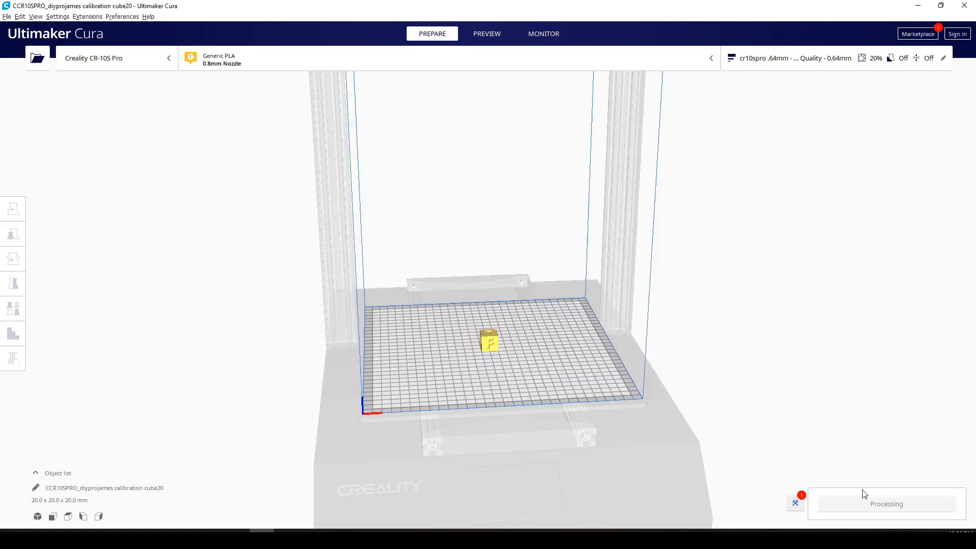
- Slice the cube, then reopen Modify G-Code and clear the Search and Replace replacement text
left_click(908, 504)
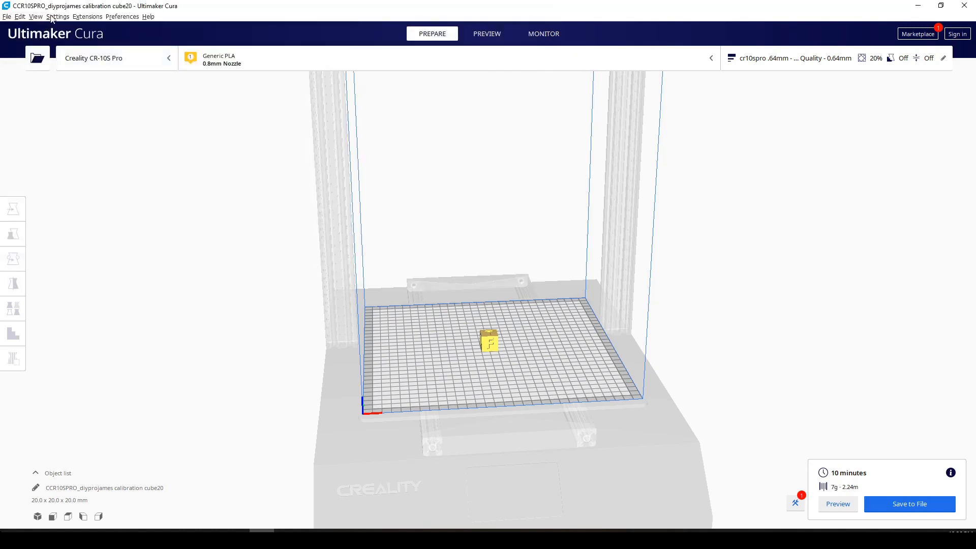
left_click(86, 16)
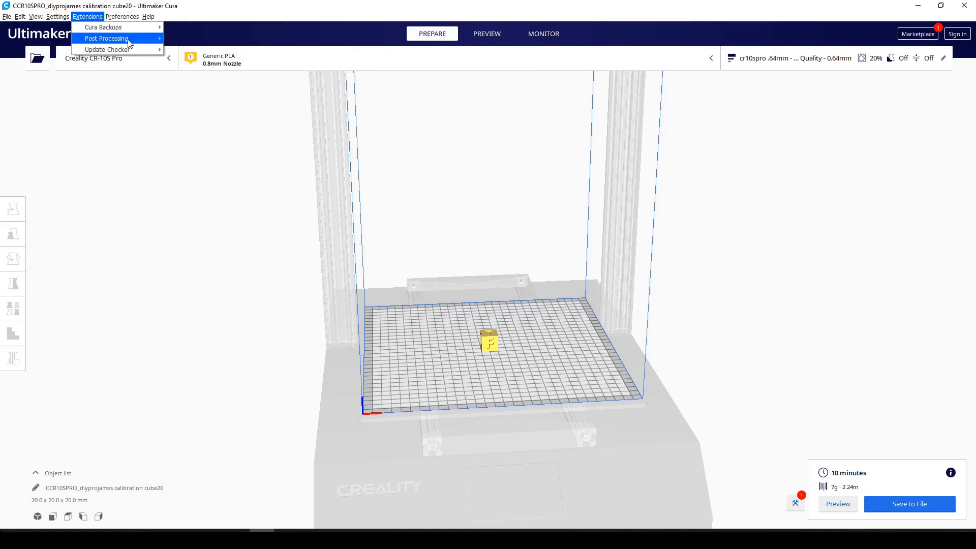
left_click(105, 39)
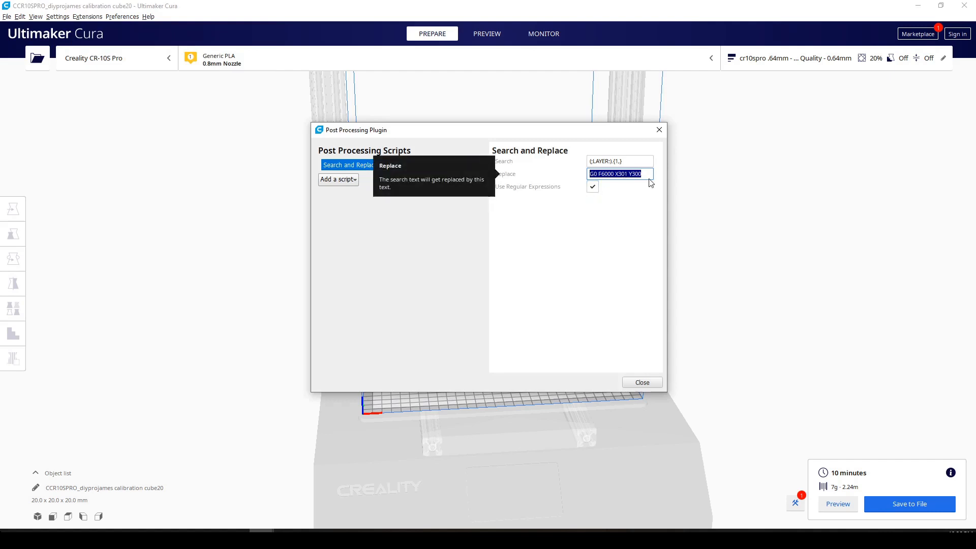
type("G4 P1")
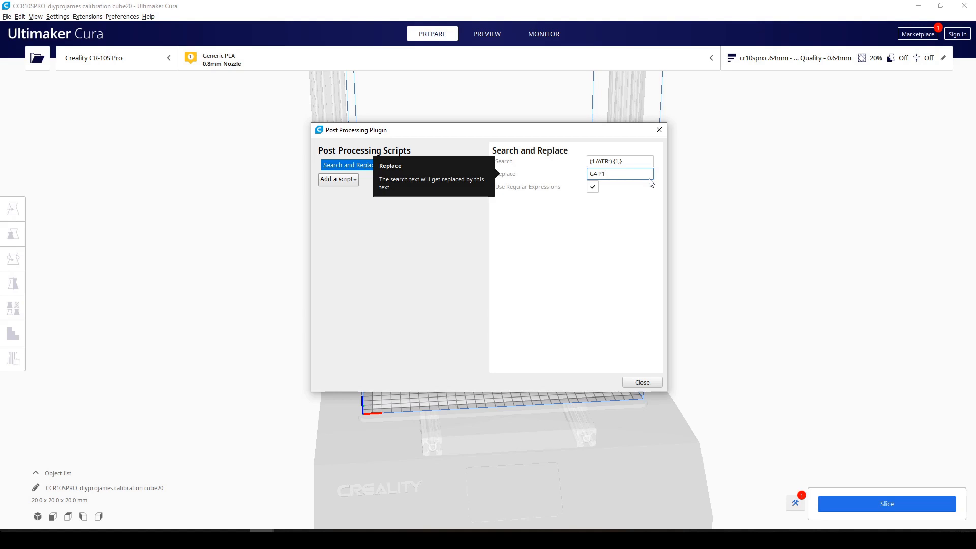
left_click(619, 174)
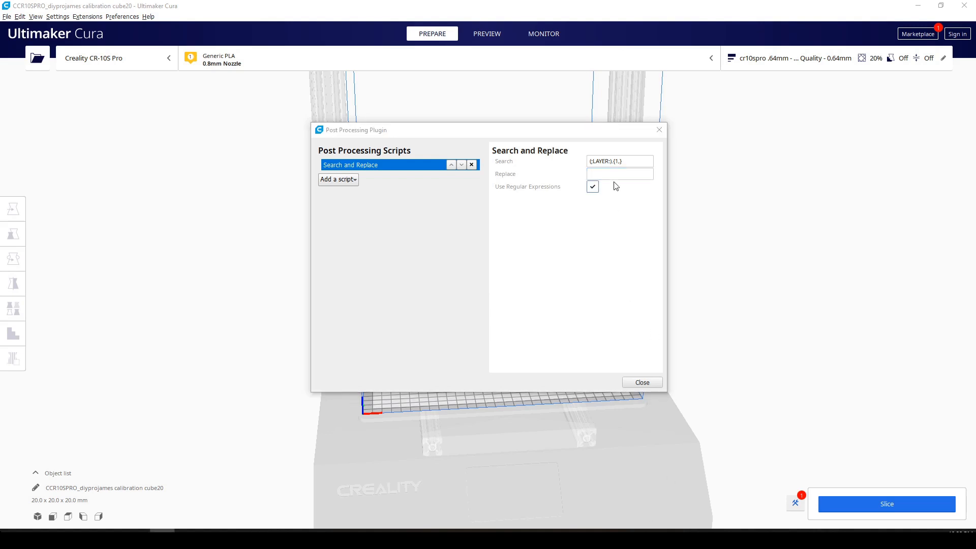
- Set the replacement text to the park move G0 F6000 X300 Y300
type("G0 F6000 X300 Y300")
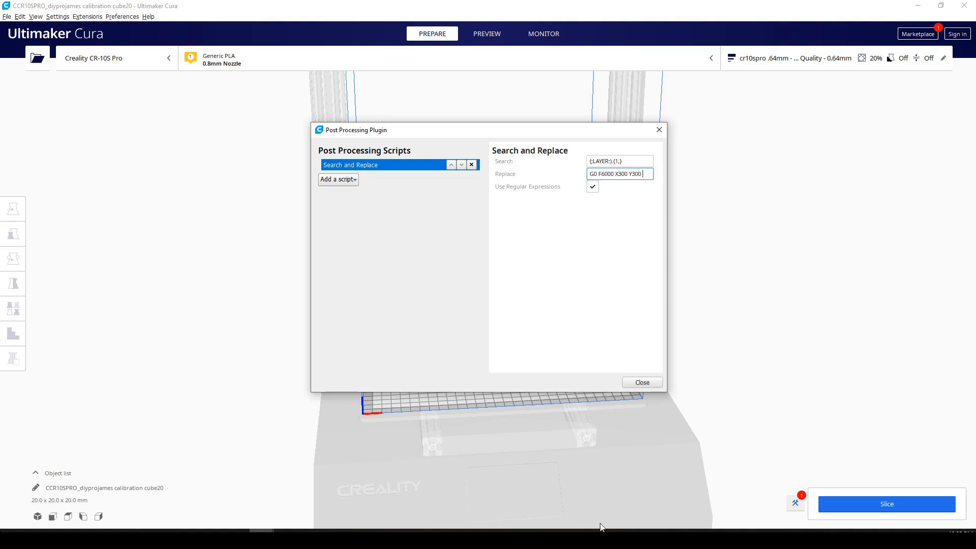
mouse_move(750, 479)
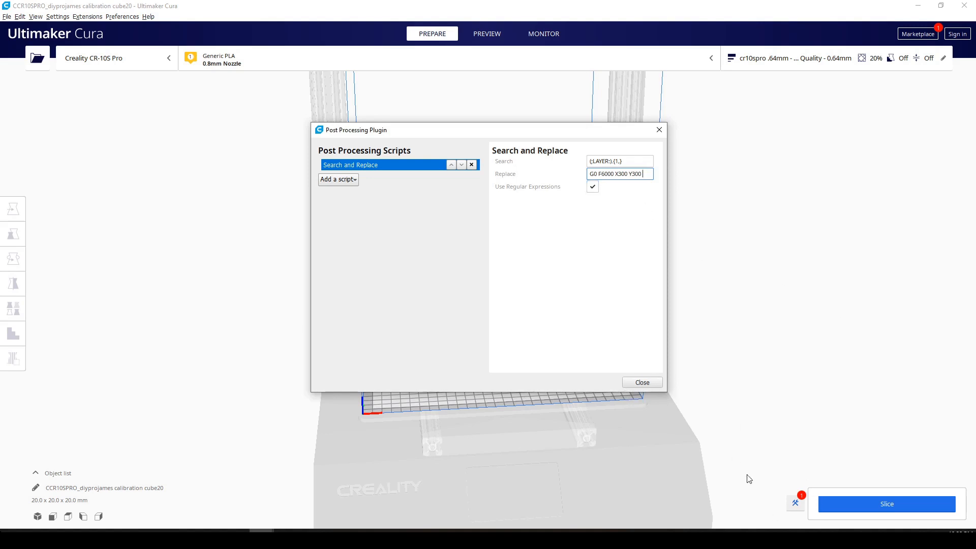
mouse_move(686, 199)
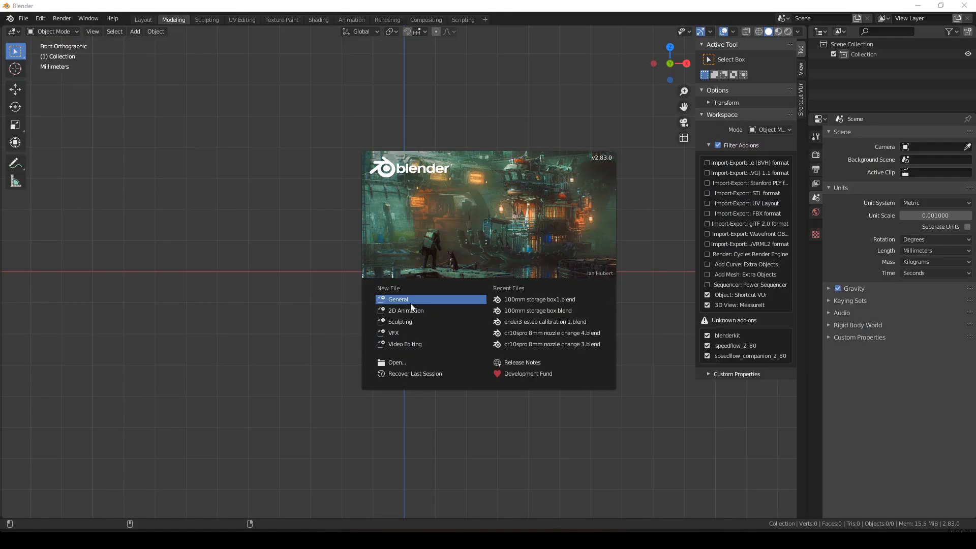
mouse_move(401, 328)
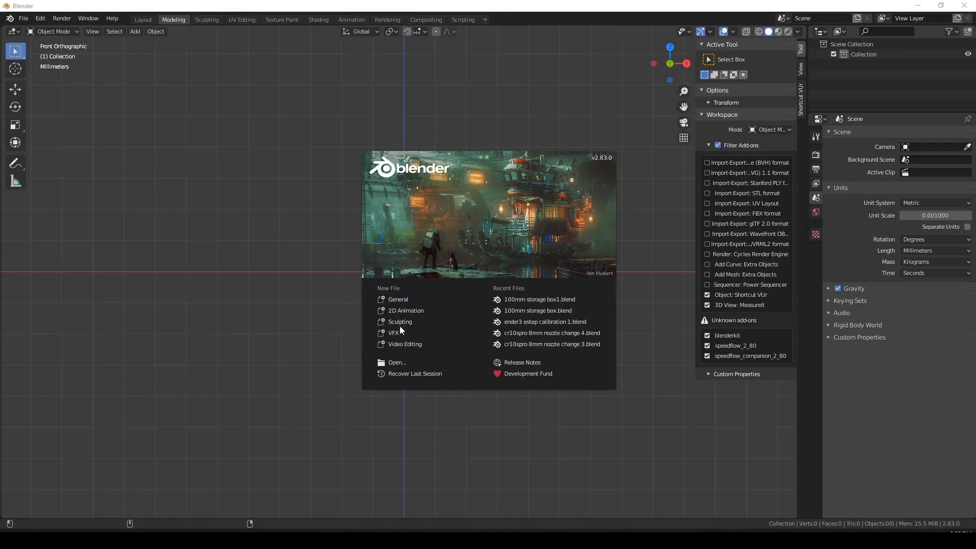
mouse_move(405, 345)
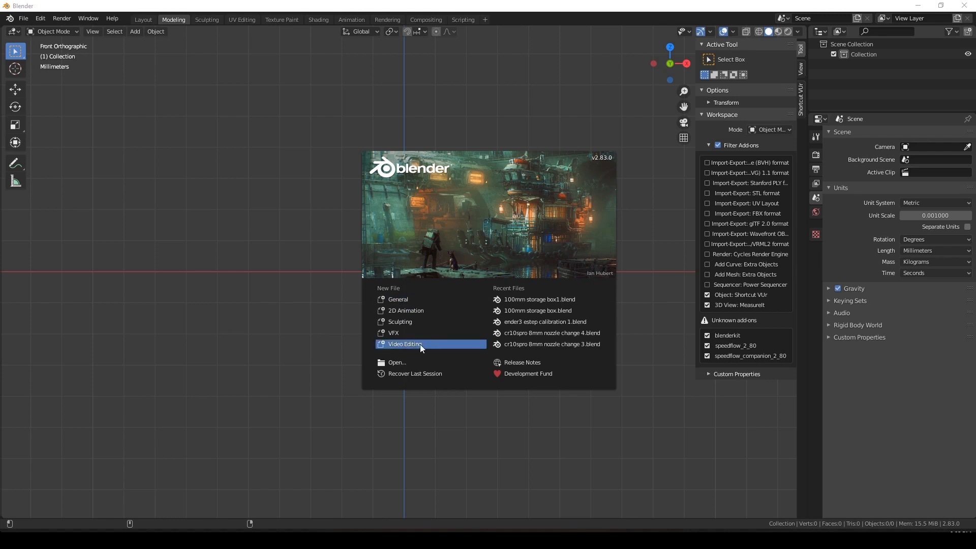
mouse_move(410, 349)
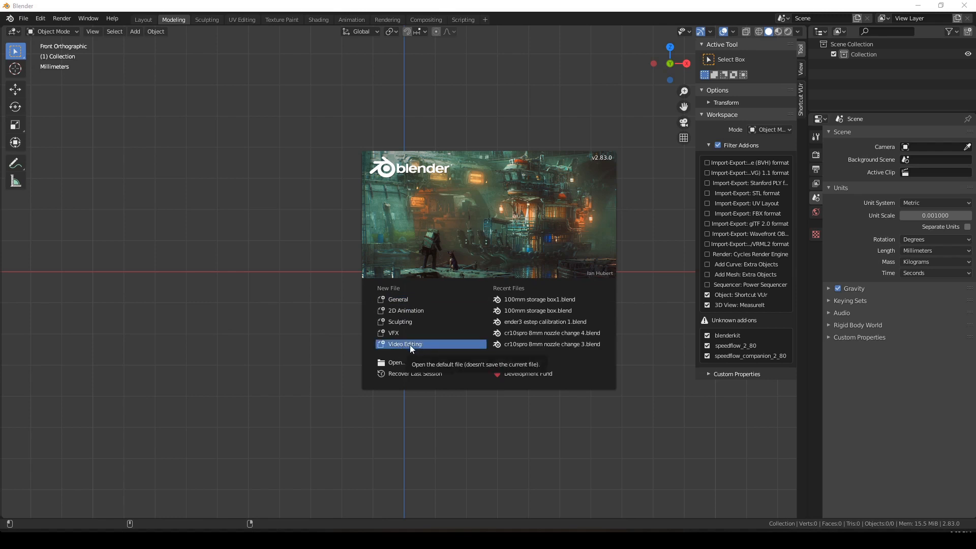
- Create a Video Editing project and add the timelapse JPGs starting at _MG_9044.JPG as an image strip
left_click(404, 345)
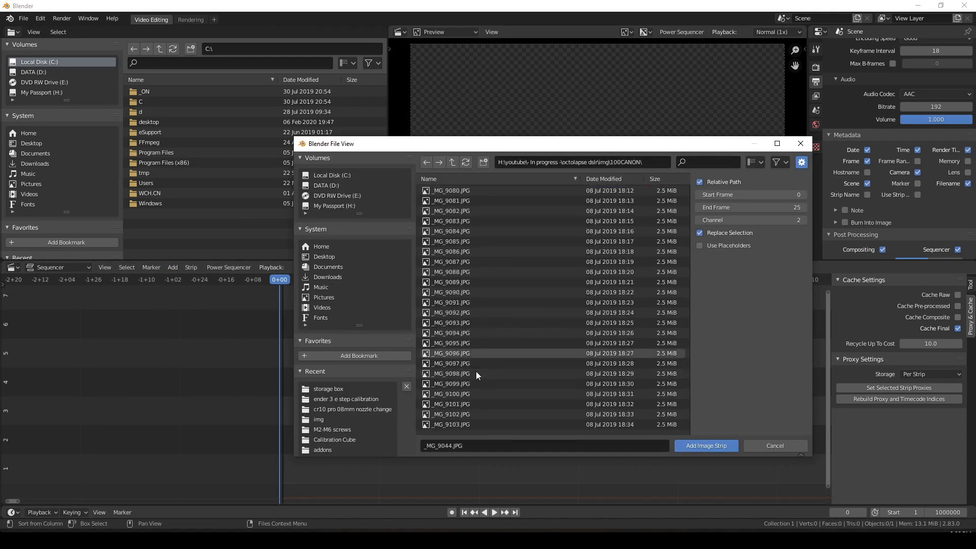
scroll("down", 3)
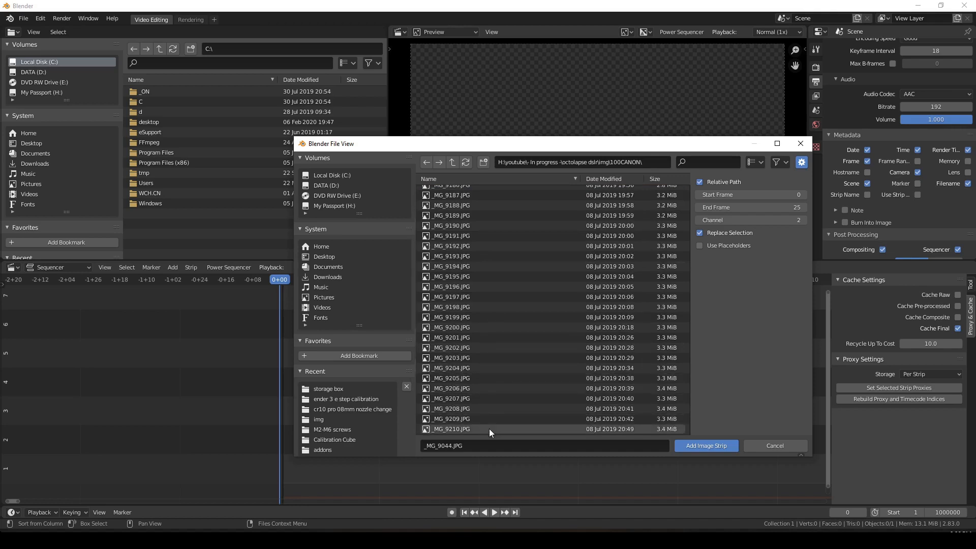
left_click(775, 445)
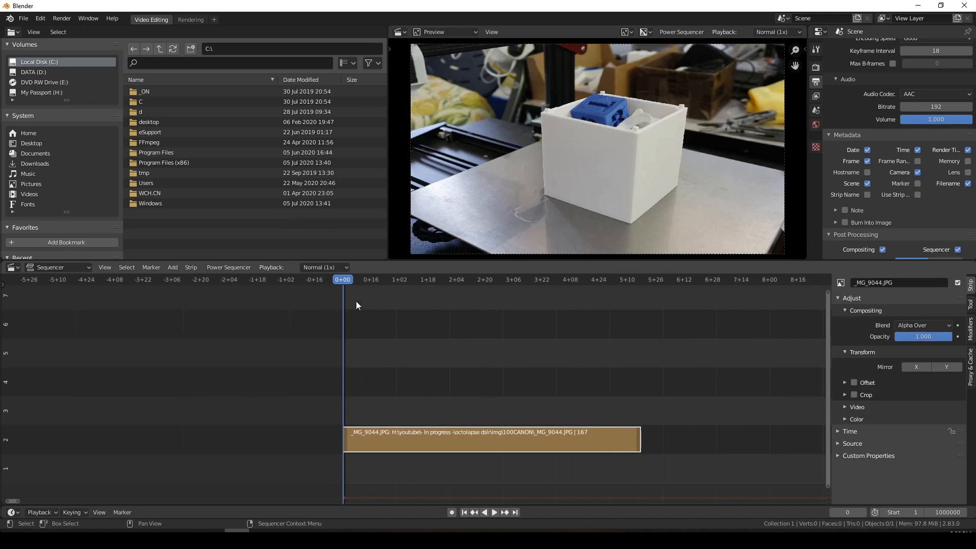
- Set the scene end to frame 167 at the strip's end and start Render Animation
left_click(494, 512)
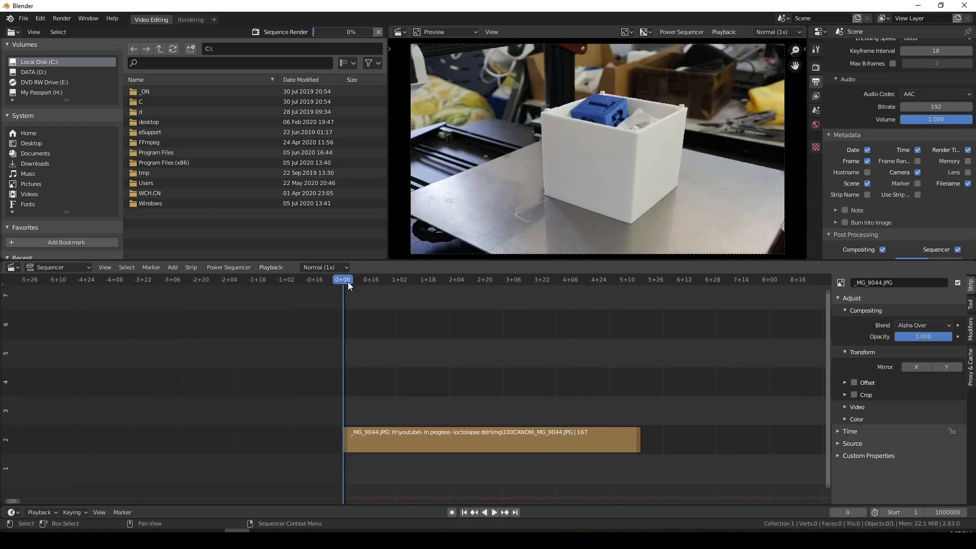
left_click(561, 278)
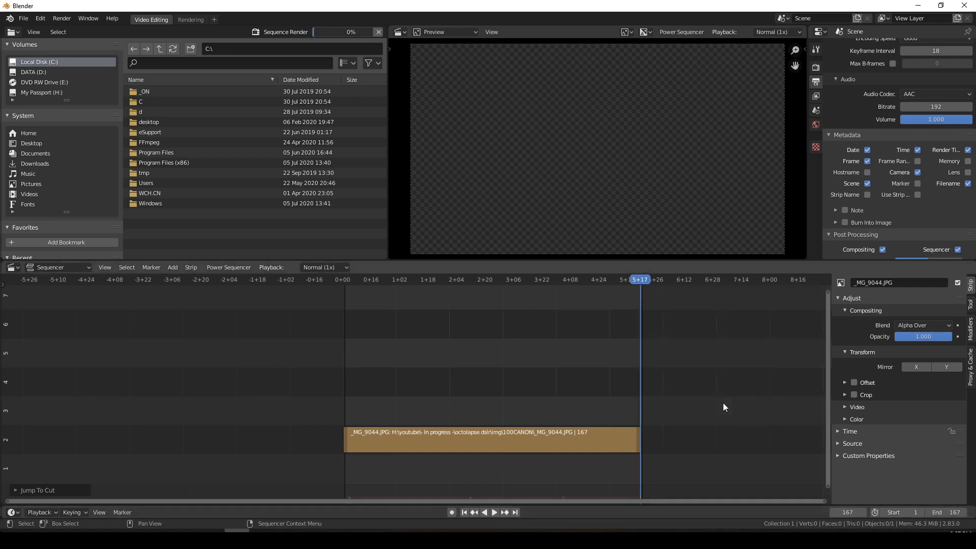
left_click(61, 19)
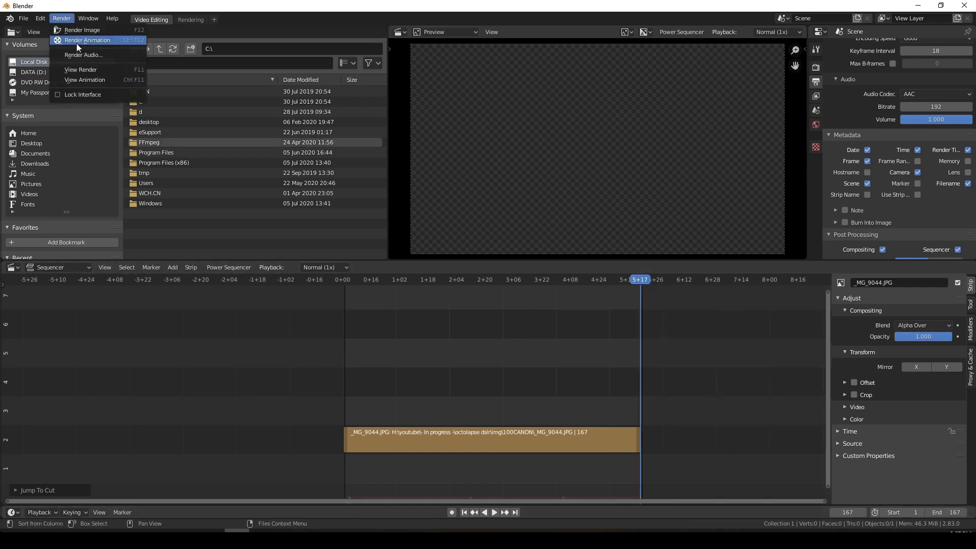
left_click(88, 39)
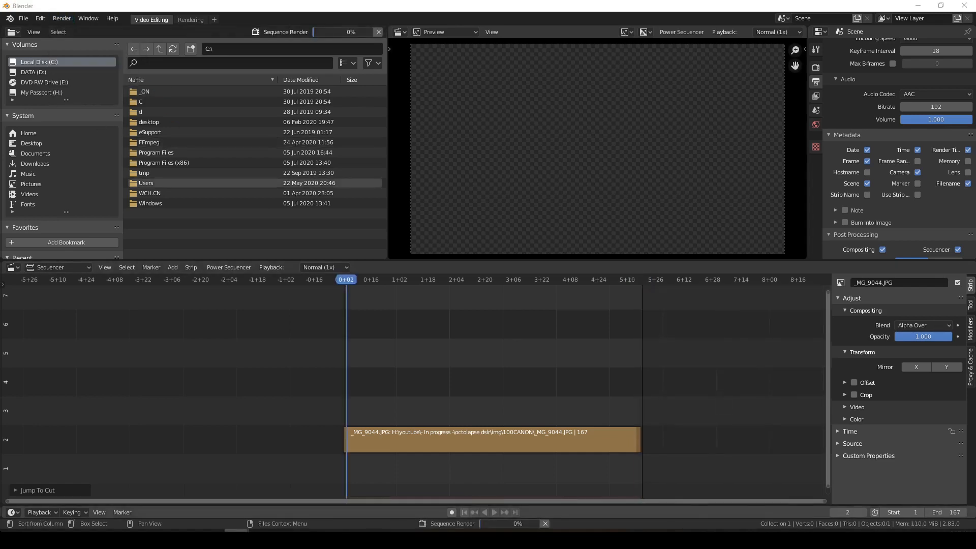